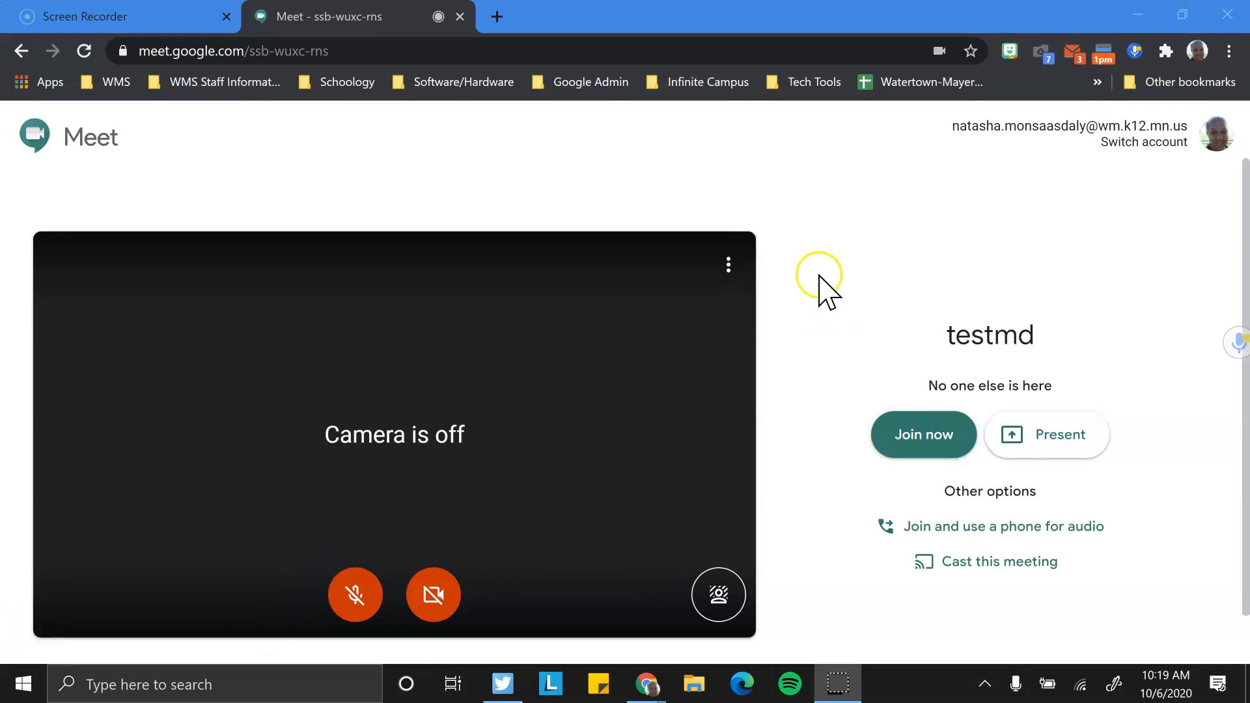
{"action": "mouse_move", "coordinate": [772, 307]}
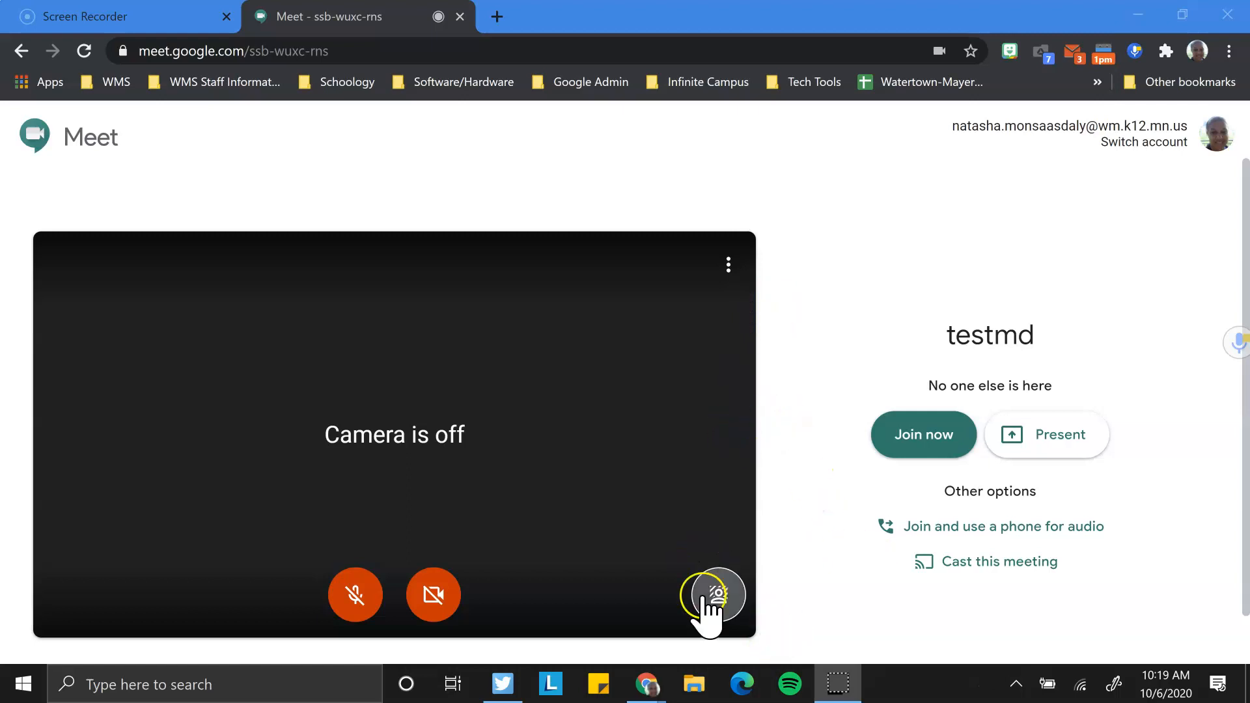
{"action": "mouse_move", "coordinate": [454, 602]}
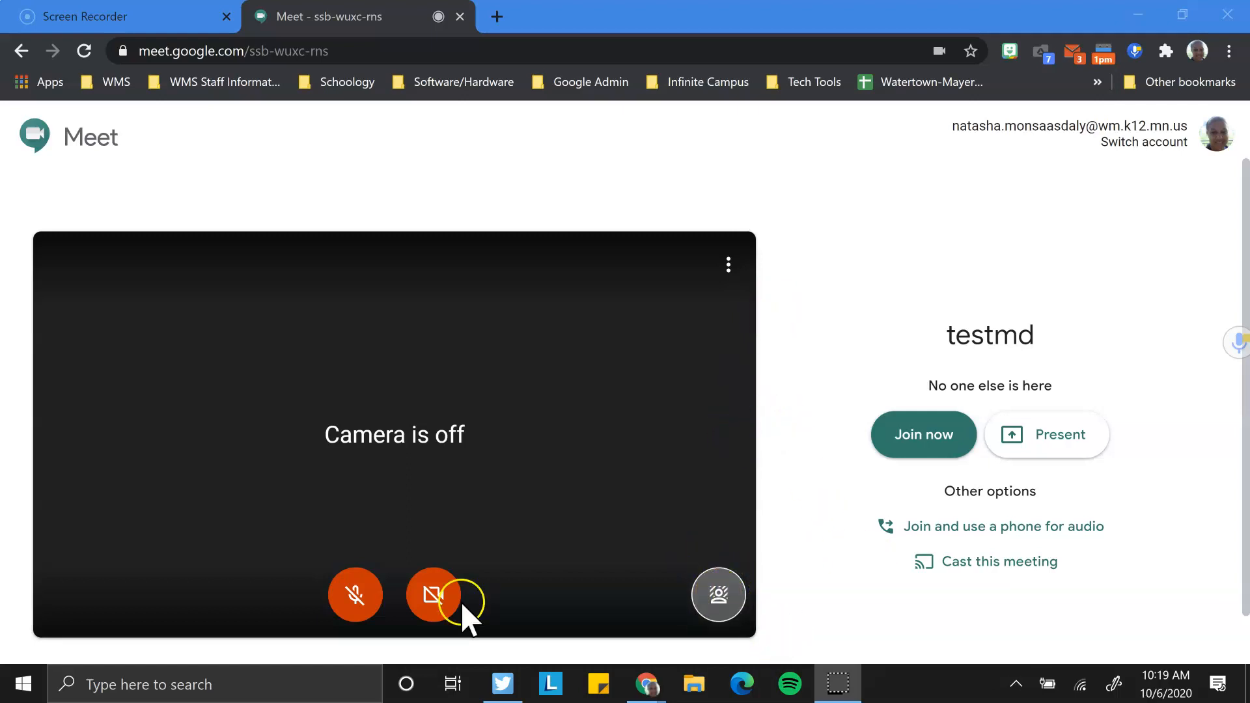
Step: Turn the camera on in the pre-join preview for the testmd meeting
{"action": "left_click", "coordinate": [433, 594]}
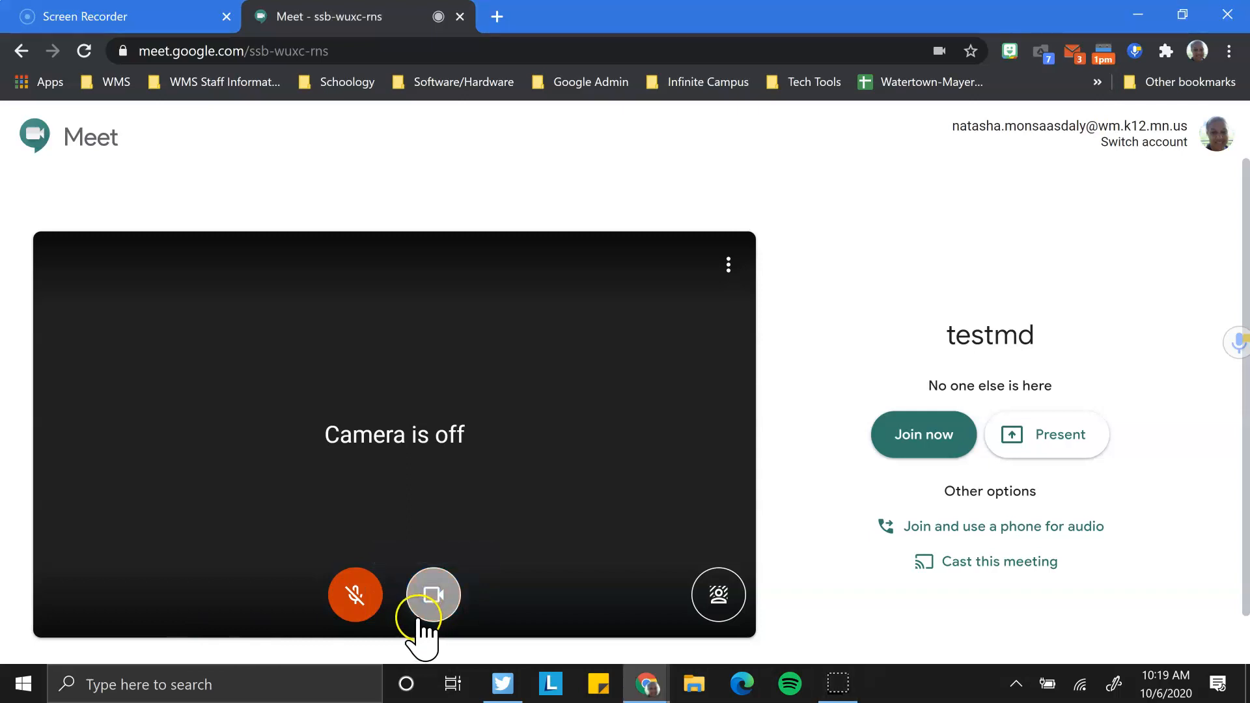
{"action": "left_click", "coordinate": [434, 595]}
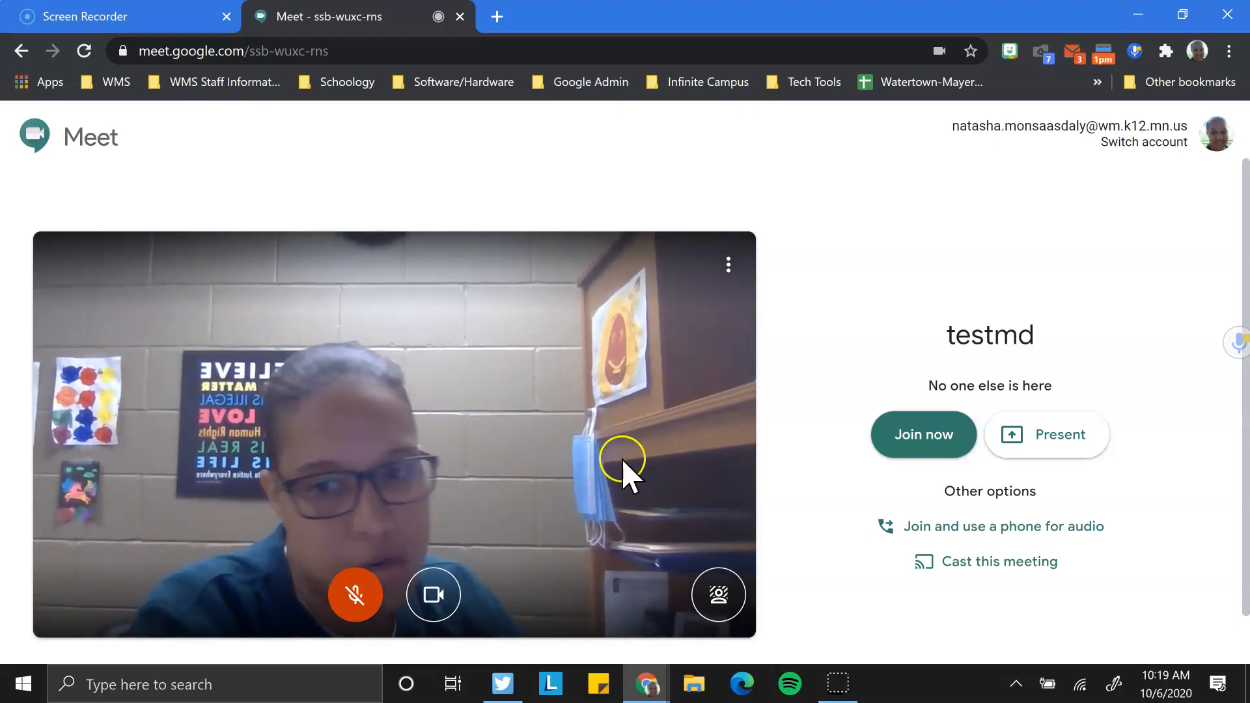
{"action": "mouse_move", "coordinate": [606, 511]}
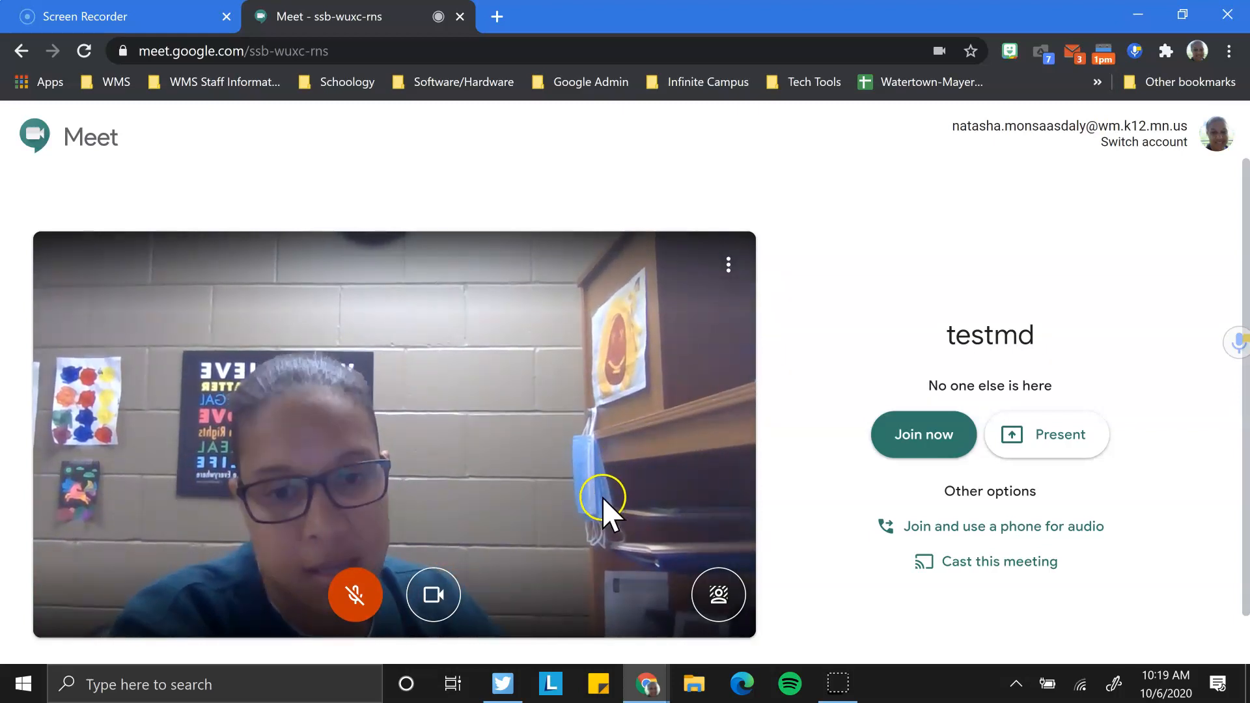
{"action": "mouse_move", "coordinate": [607, 594]}
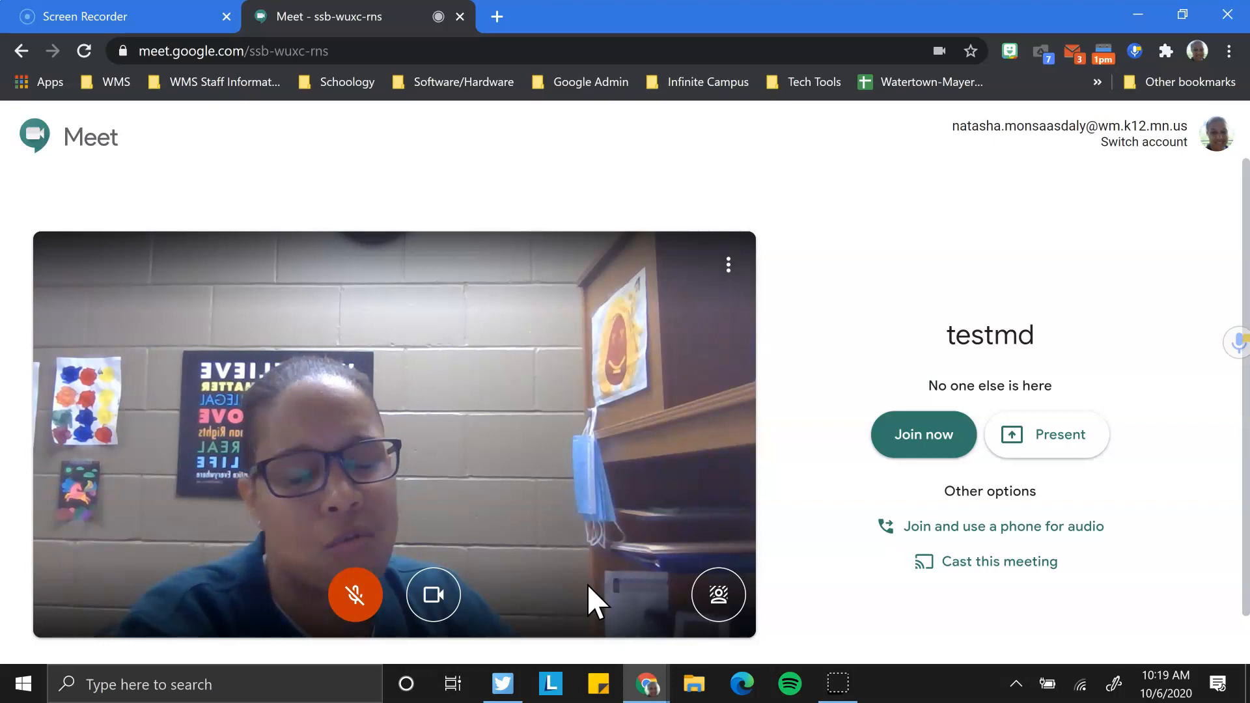
{"action": "mouse_move", "coordinate": [587, 639]}
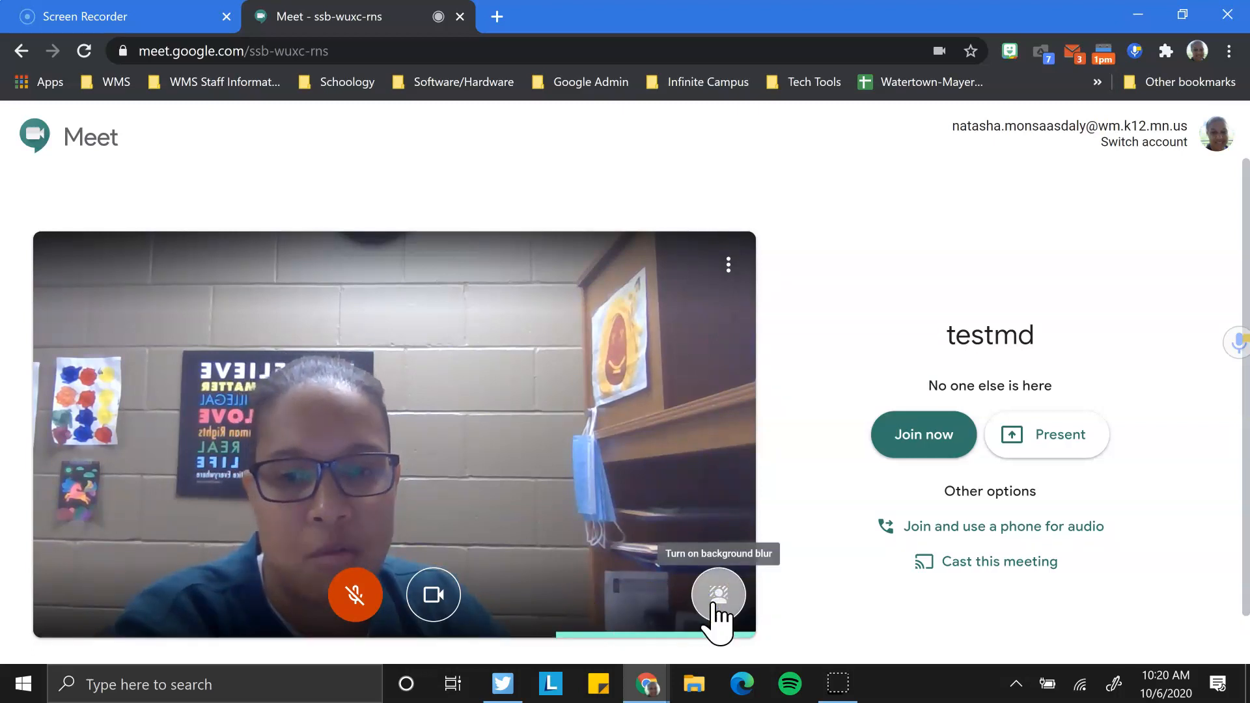
Step: Switch on background blur, then turn the camera preview off again
{"action": "left_click", "coordinate": [717, 594]}
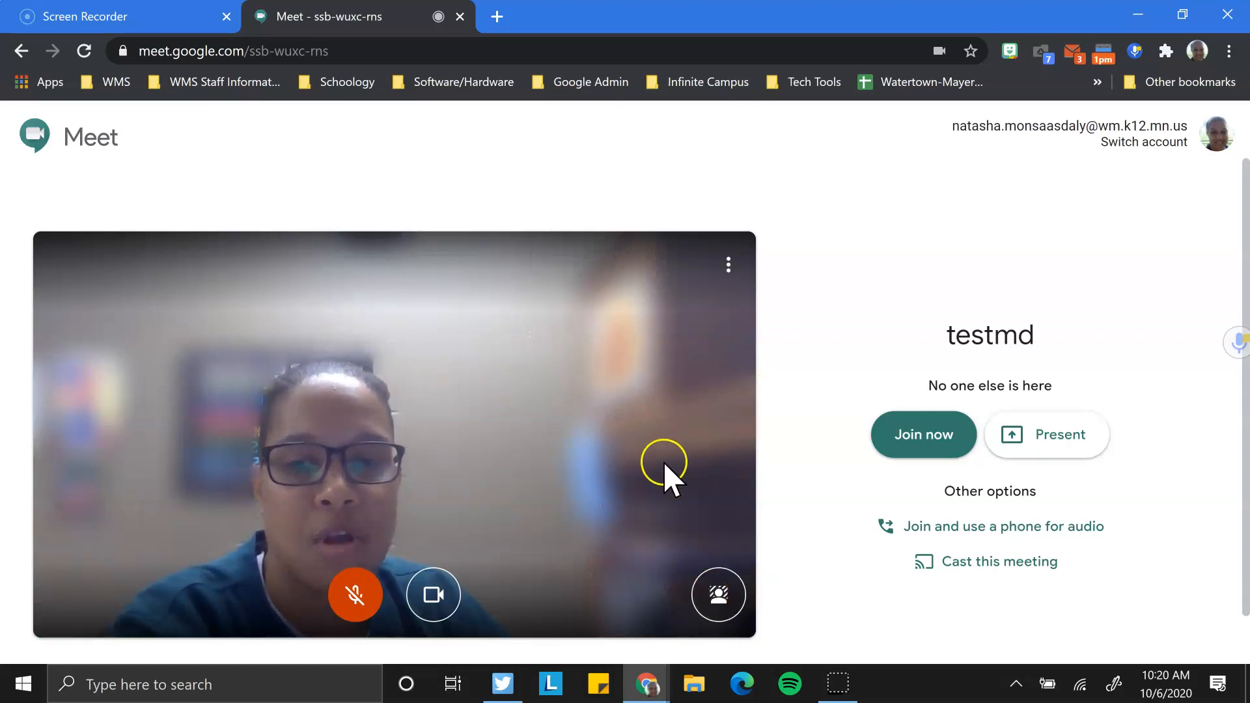
{"action": "mouse_move", "coordinate": [590, 494]}
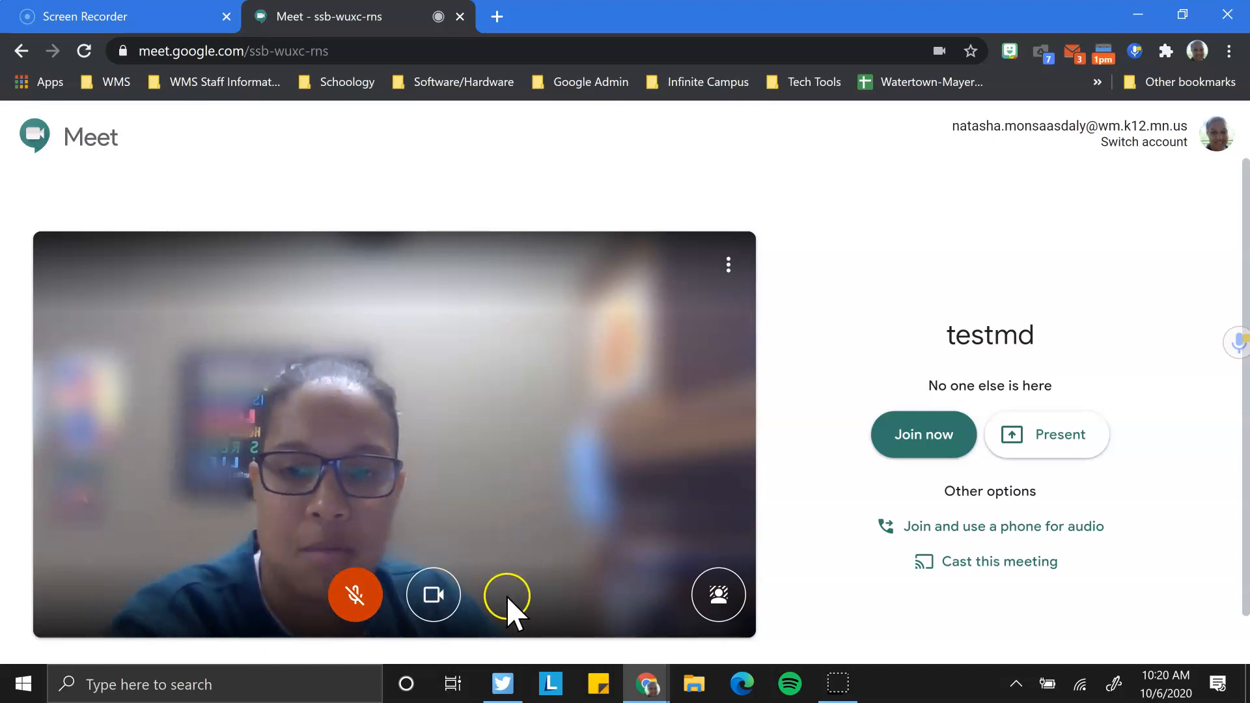
{"action": "mouse_move", "coordinate": [433, 594]}
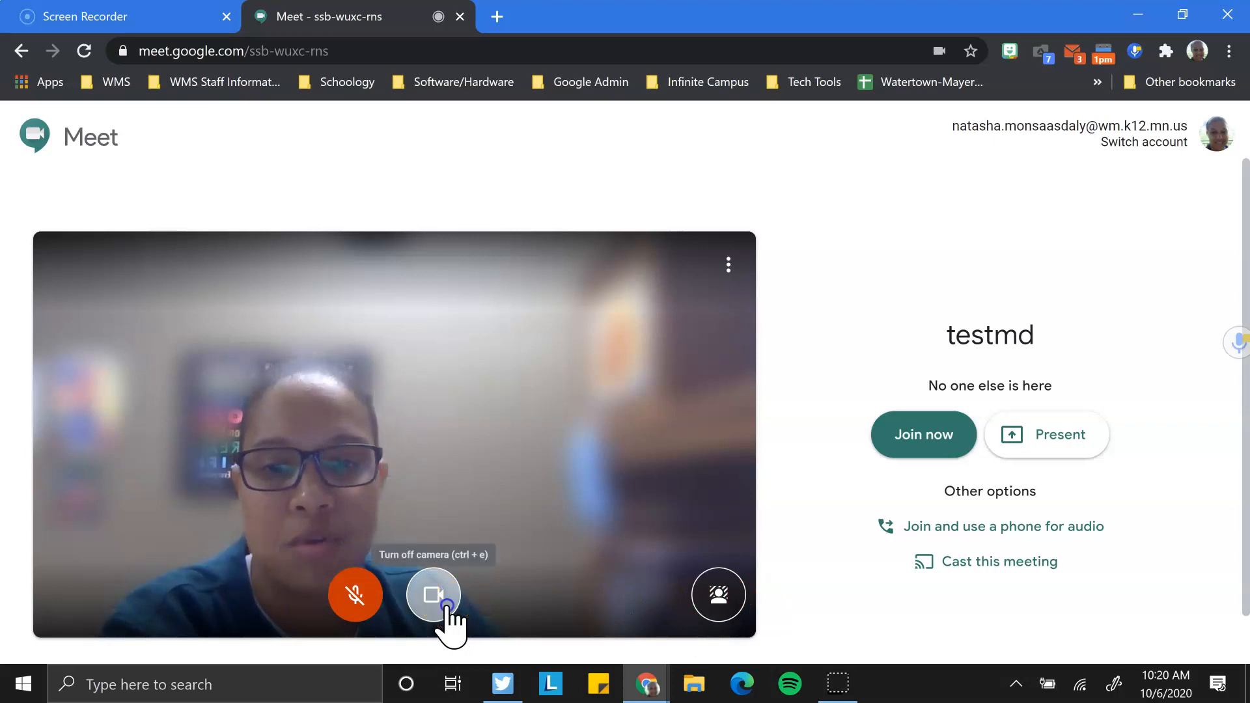
{"action": "left_click", "coordinate": [434, 594]}
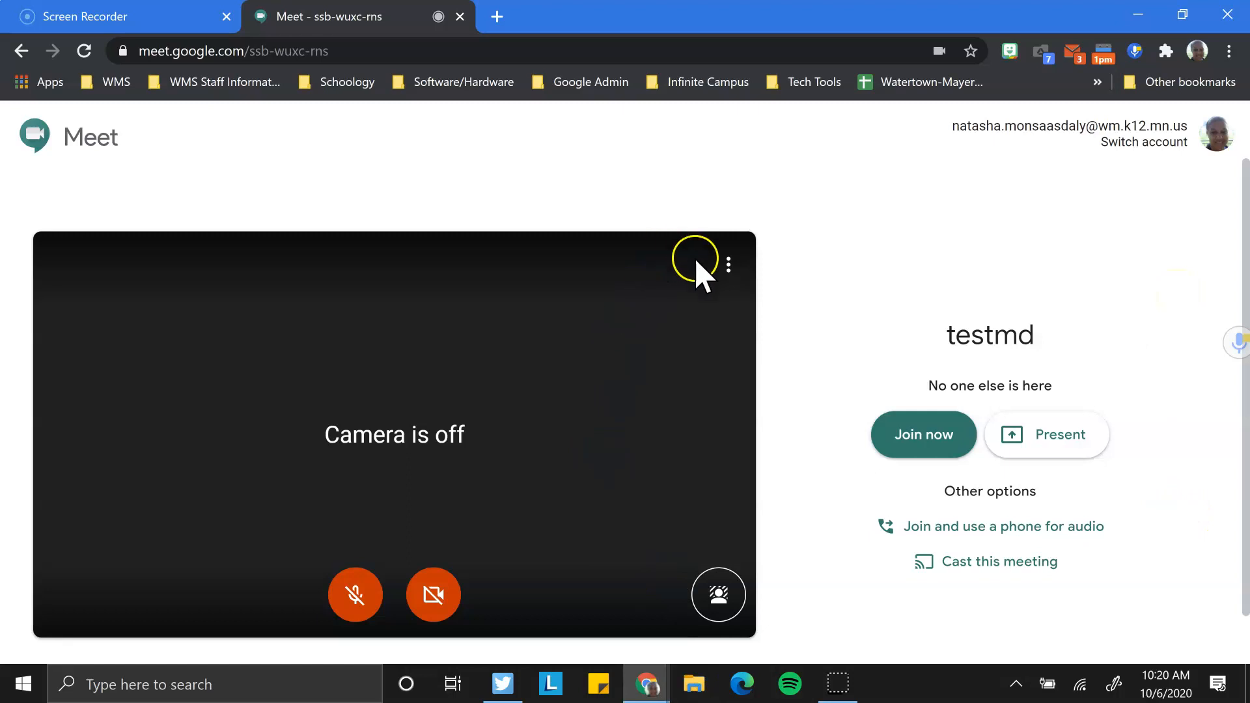
Step: Add an in-house live stream to the meeting from the preview's extra options
{"action": "left_click", "coordinate": [729, 266]}
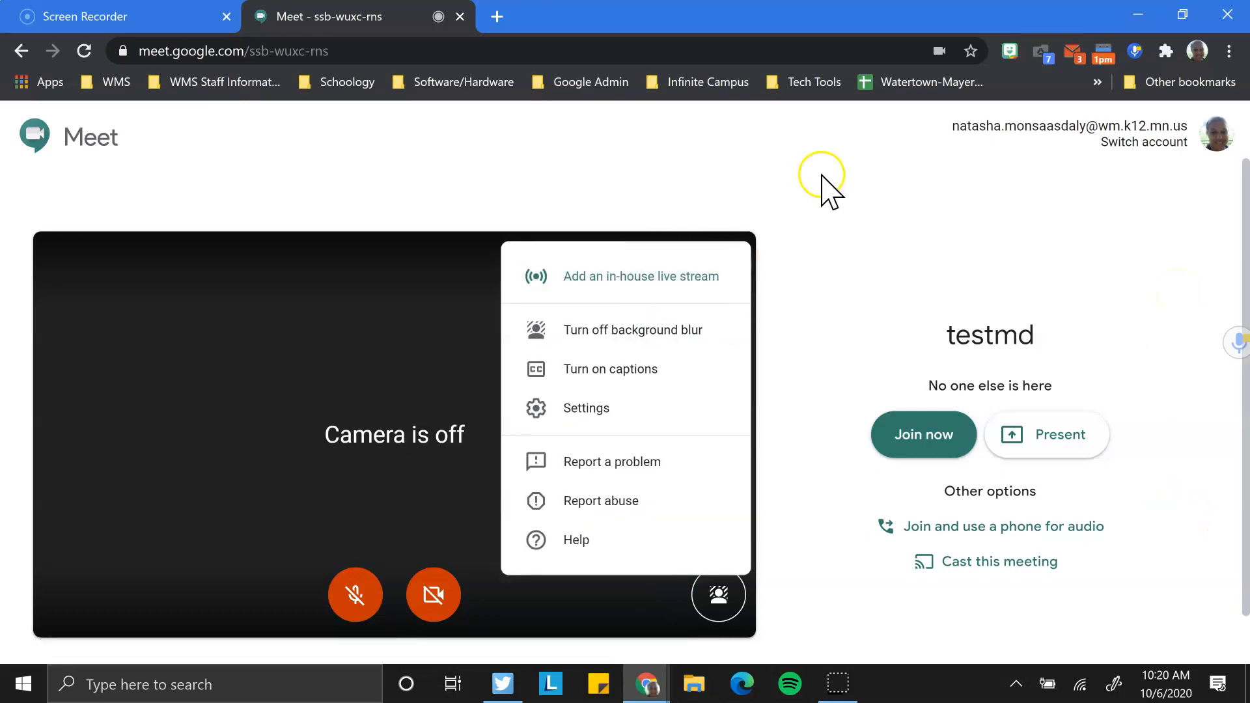
{"action": "mouse_move", "coordinate": [575, 276]}
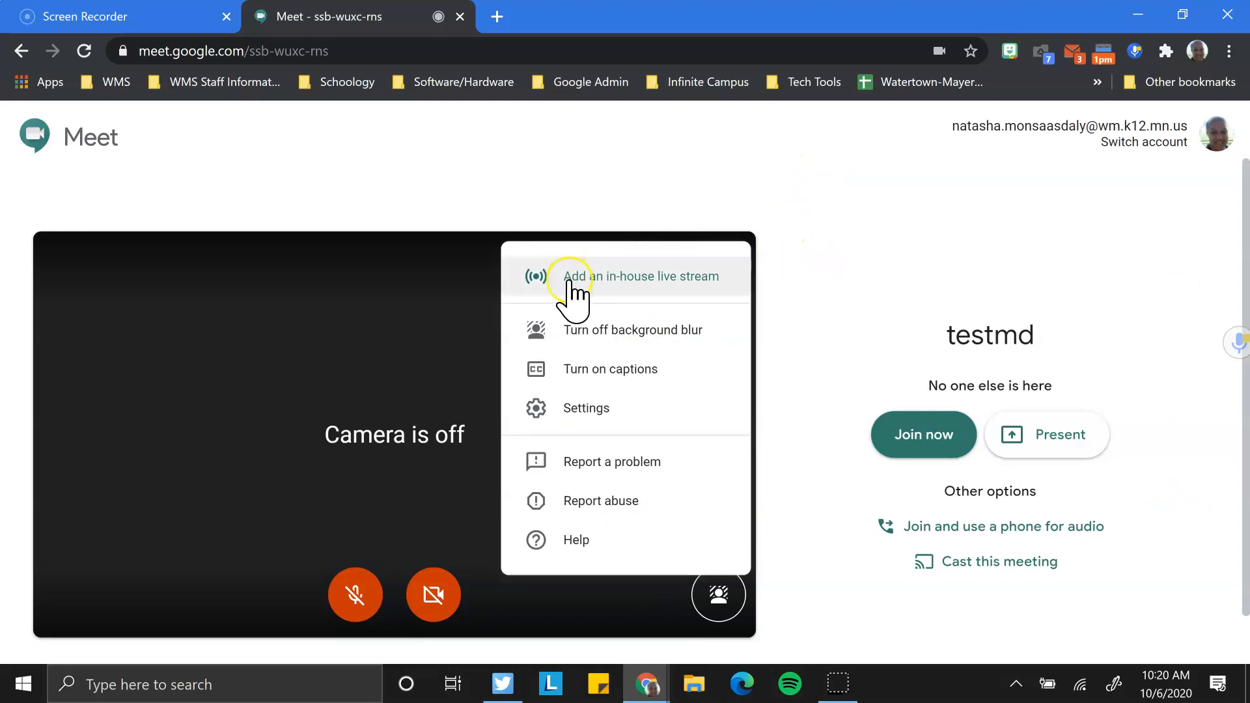
{"action": "left_click", "coordinate": [639, 276]}
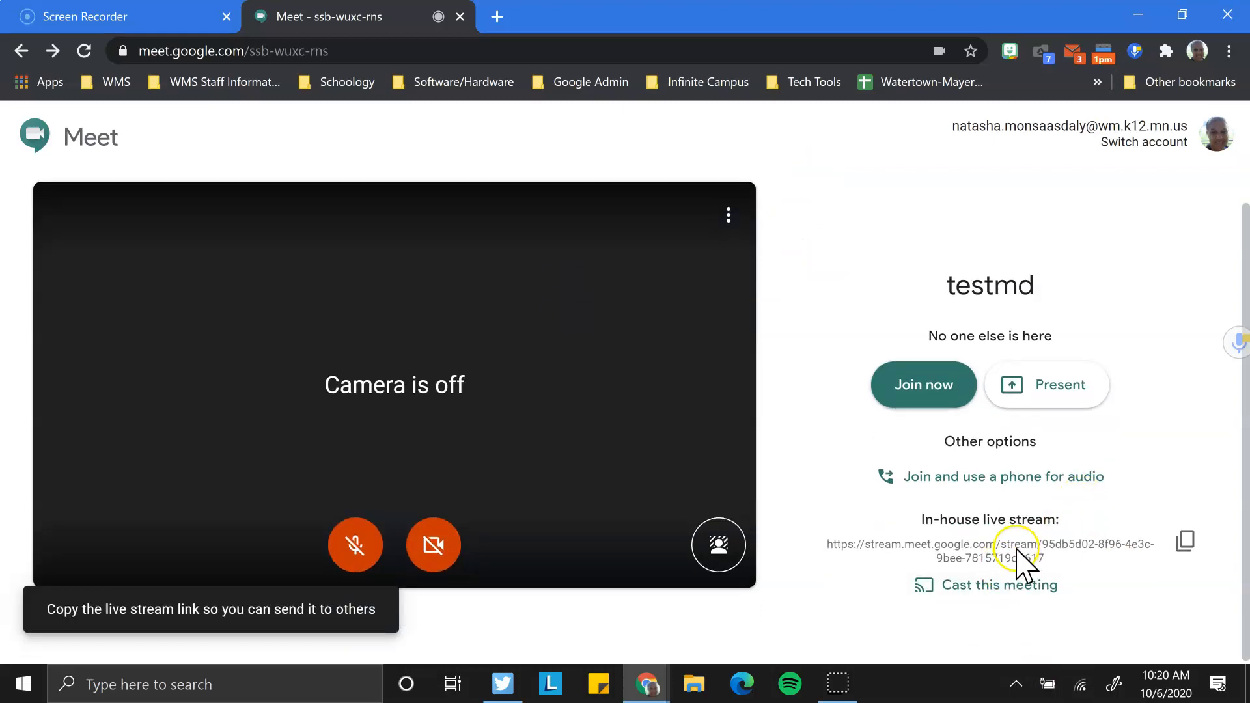
{"action": "mouse_move", "coordinate": [1182, 543]}
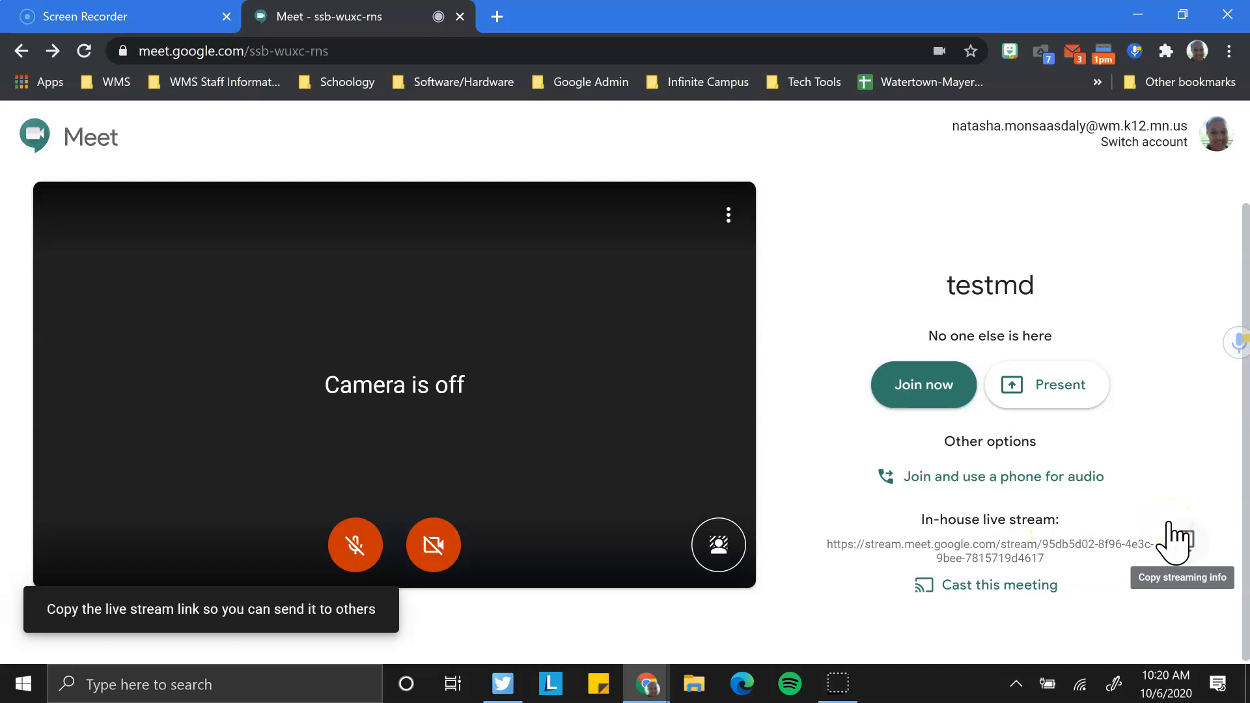
{"action": "mouse_move", "coordinate": [1176, 543]}
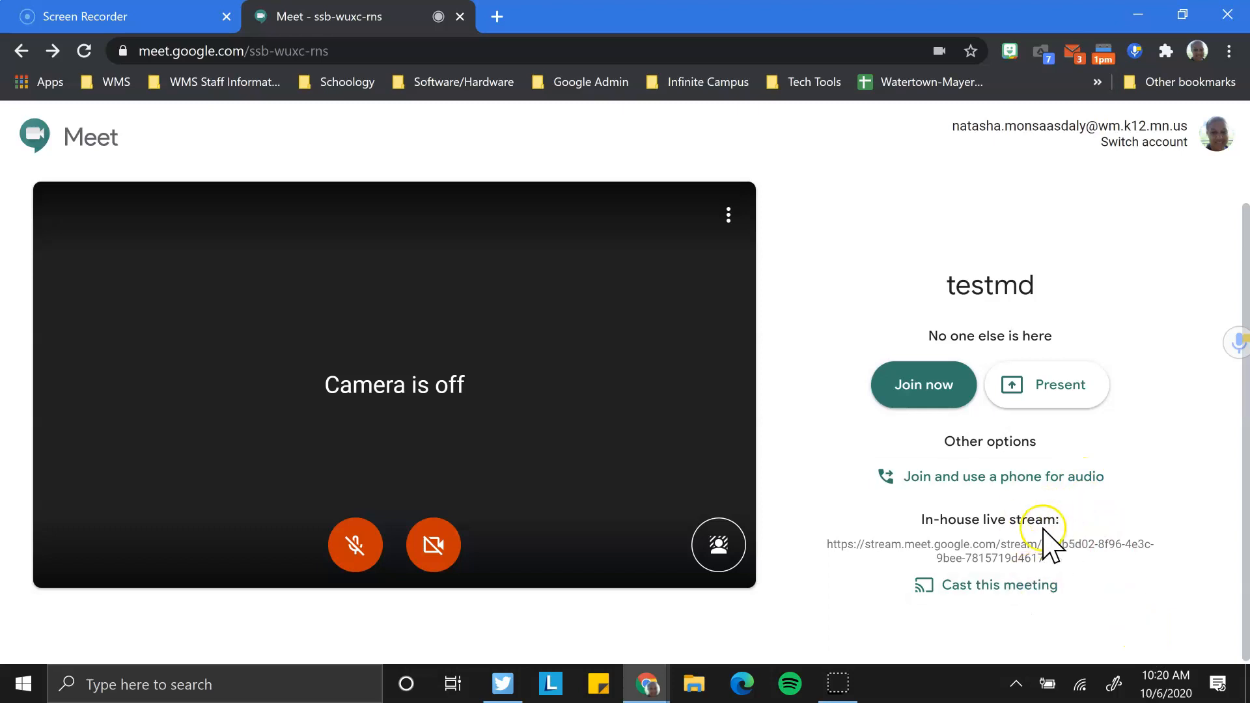
{"action": "mouse_move", "coordinate": [1186, 547]}
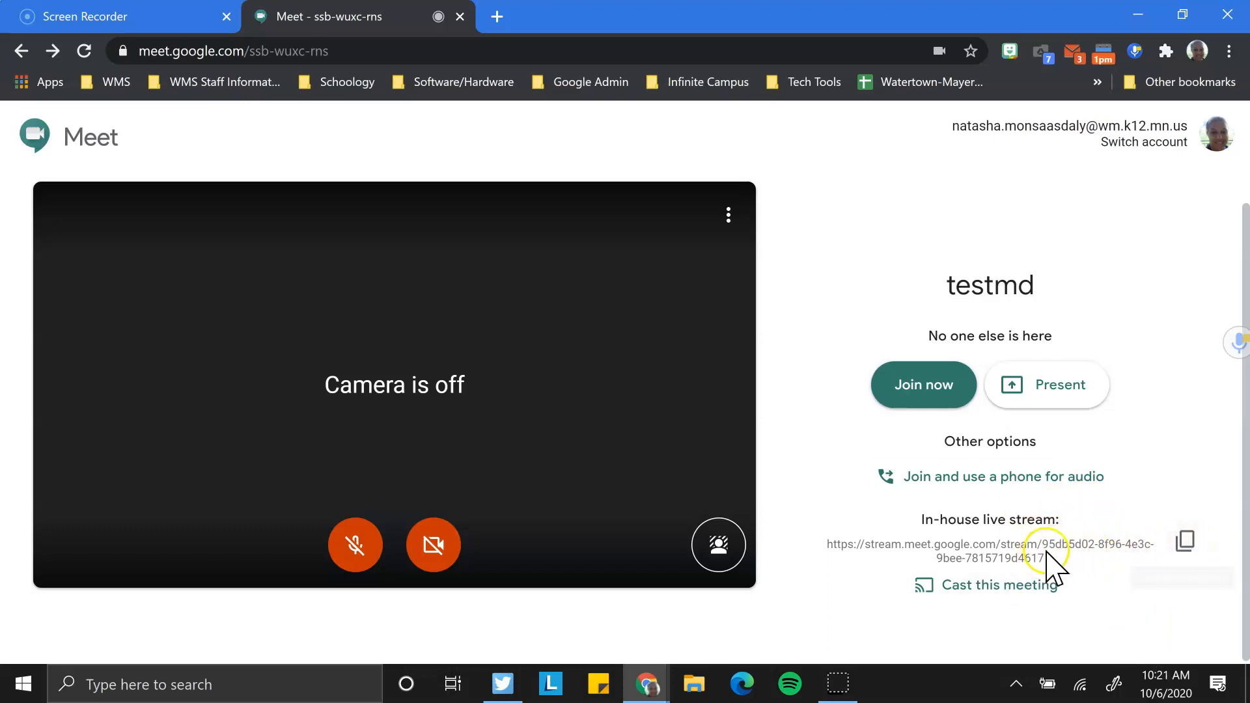
{"action": "mouse_move", "coordinate": [893, 558]}
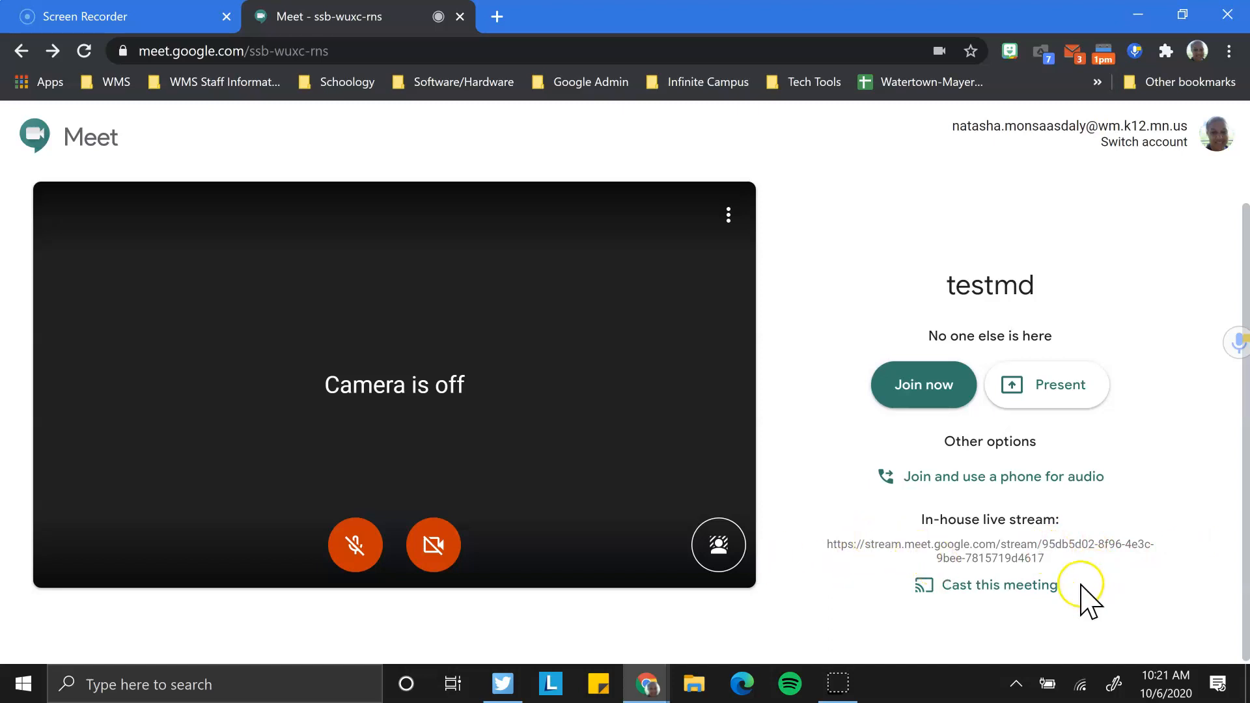
Step: Join the testmd meeting now with the microphone muted
{"action": "left_click", "coordinate": [999, 585]}
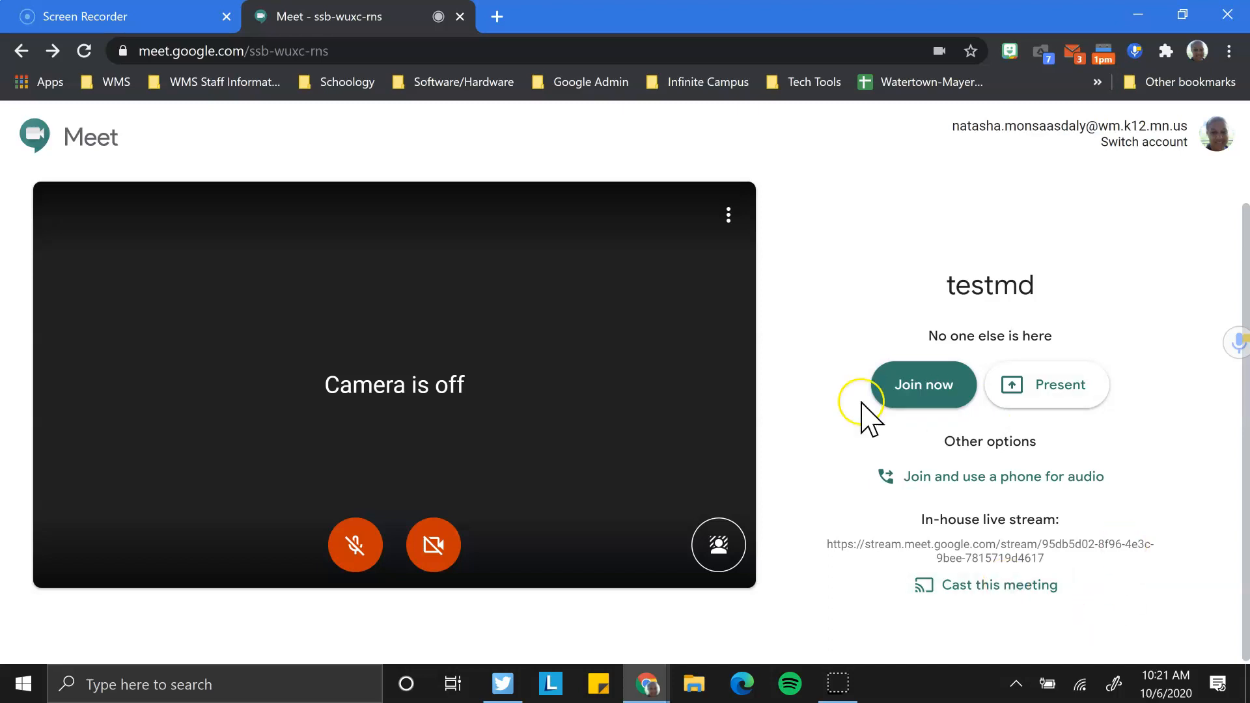
{"action": "left_click", "coordinate": [923, 385]}
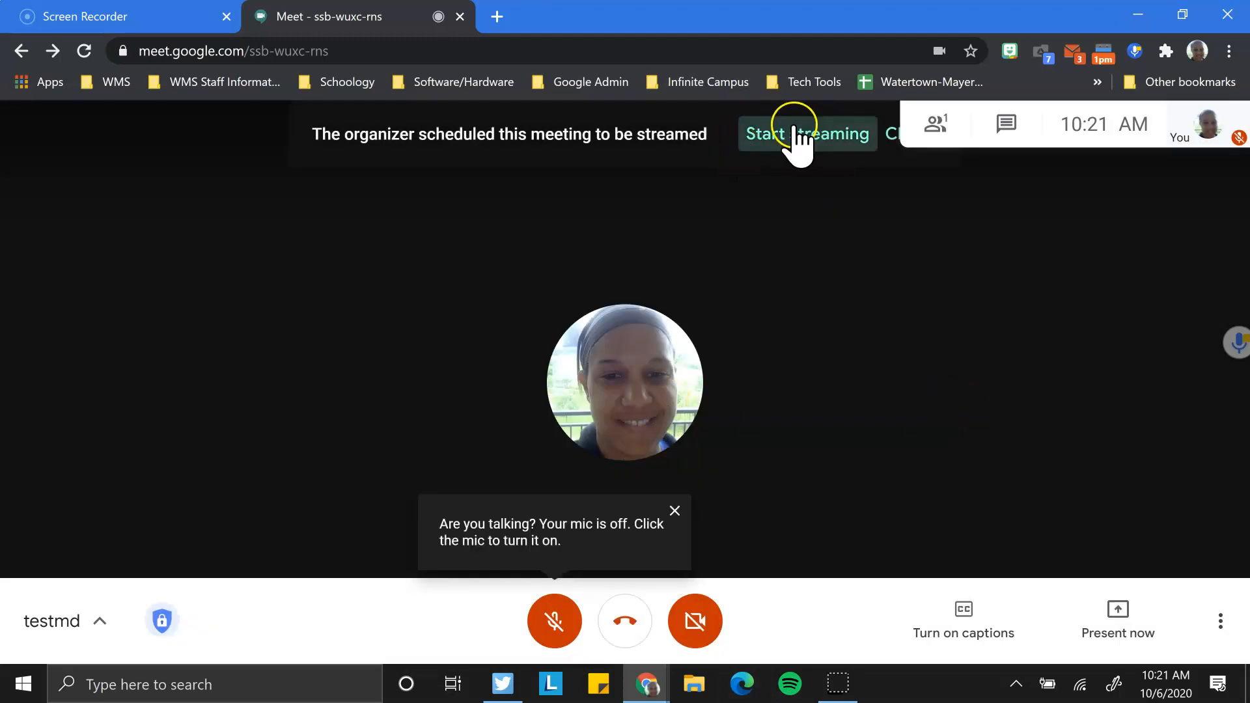
{"action": "mouse_move", "coordinate": [832, 168]}
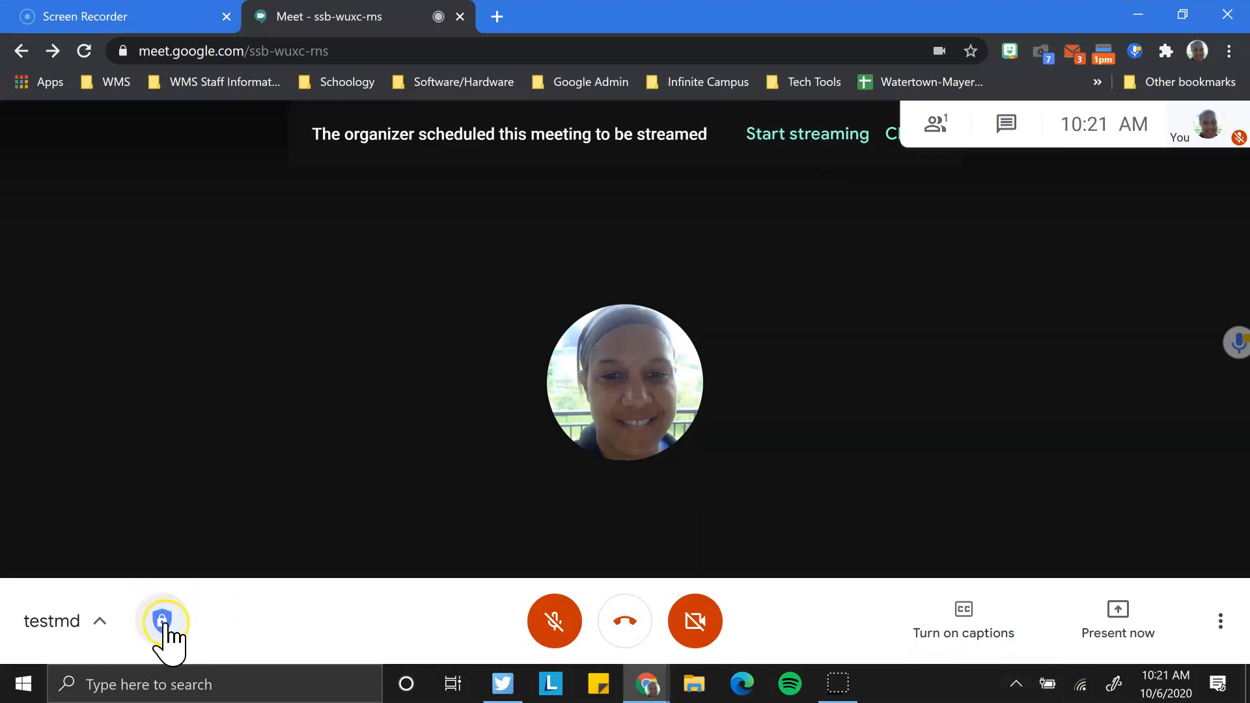
Step: Switch off Quick access in Meeting safety so uninvited people must ask to join
{"action": "left_click", "coordinate": [163, 621]}
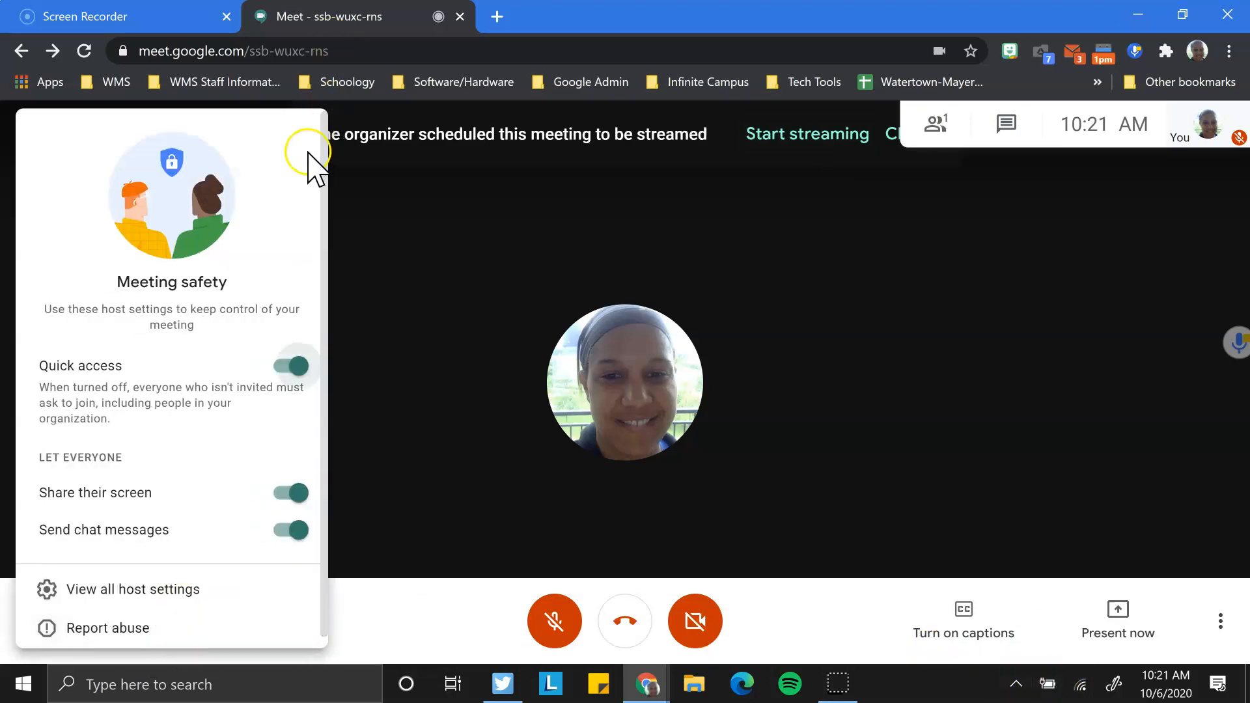
{"action": "mouse_move", "coordinate": [299, 175]}
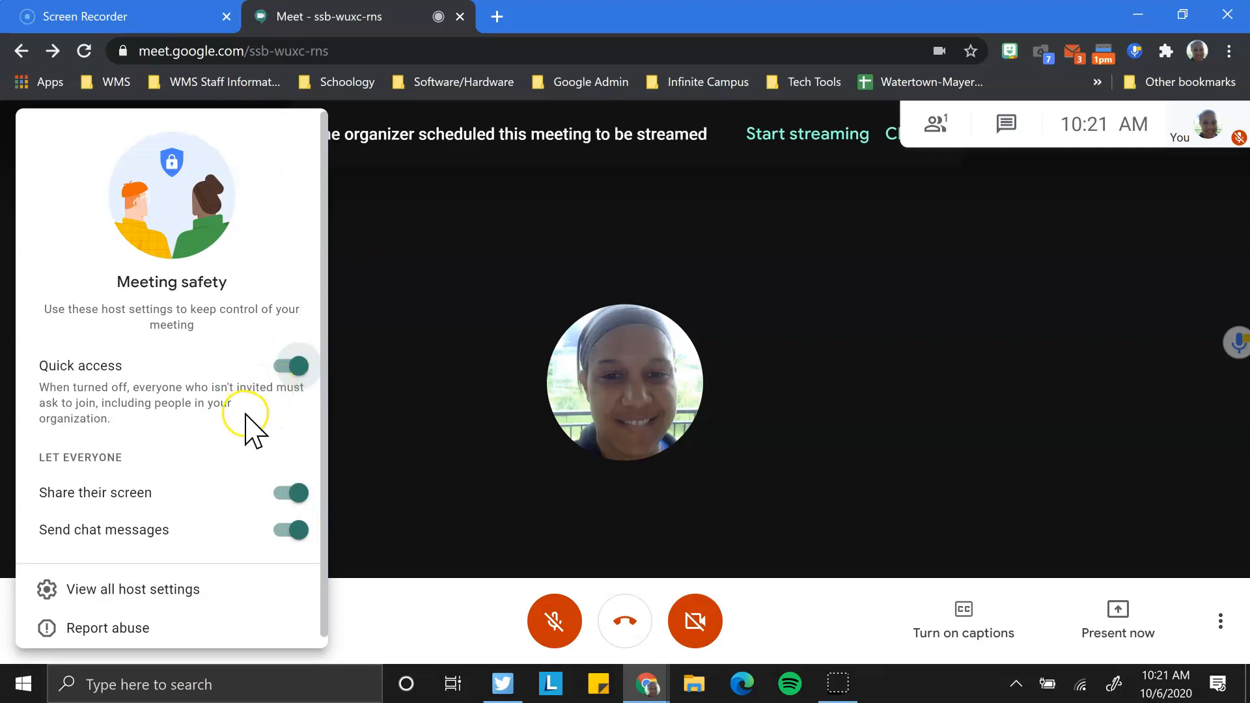
{"action": "left_click", "coordinate": [290, 365]}
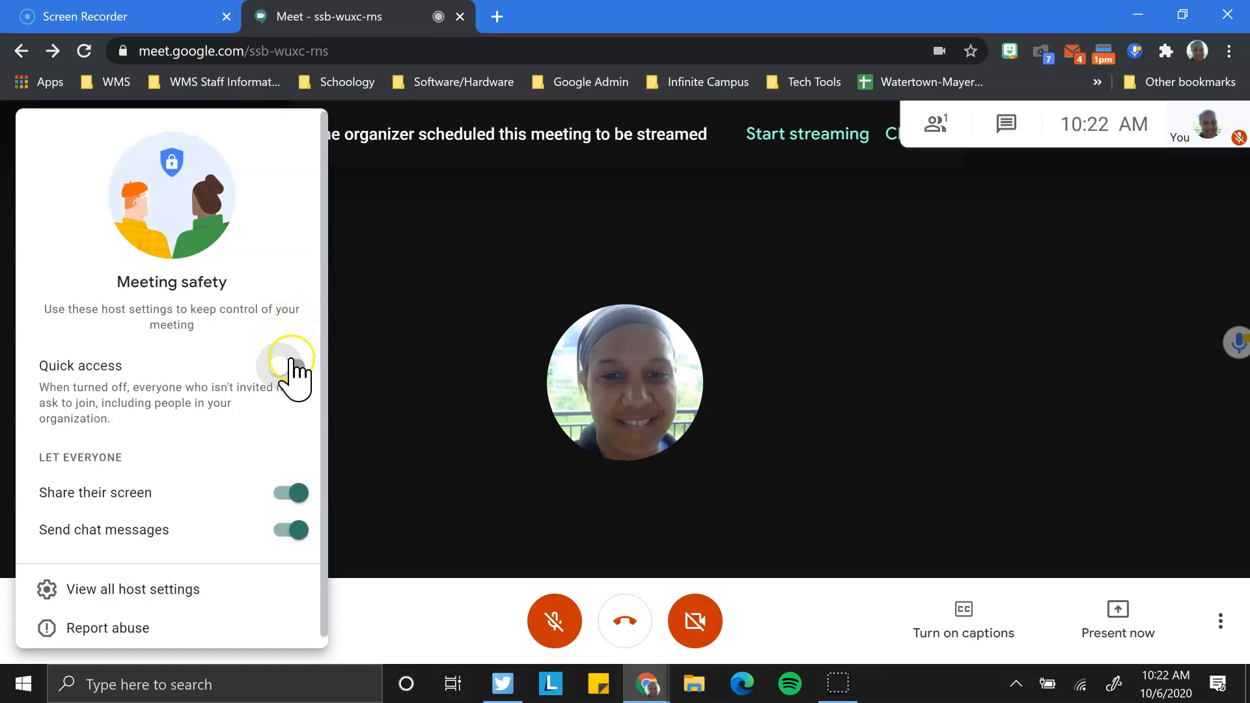
{"action": "left_click", "coordinate": [289, 366]}
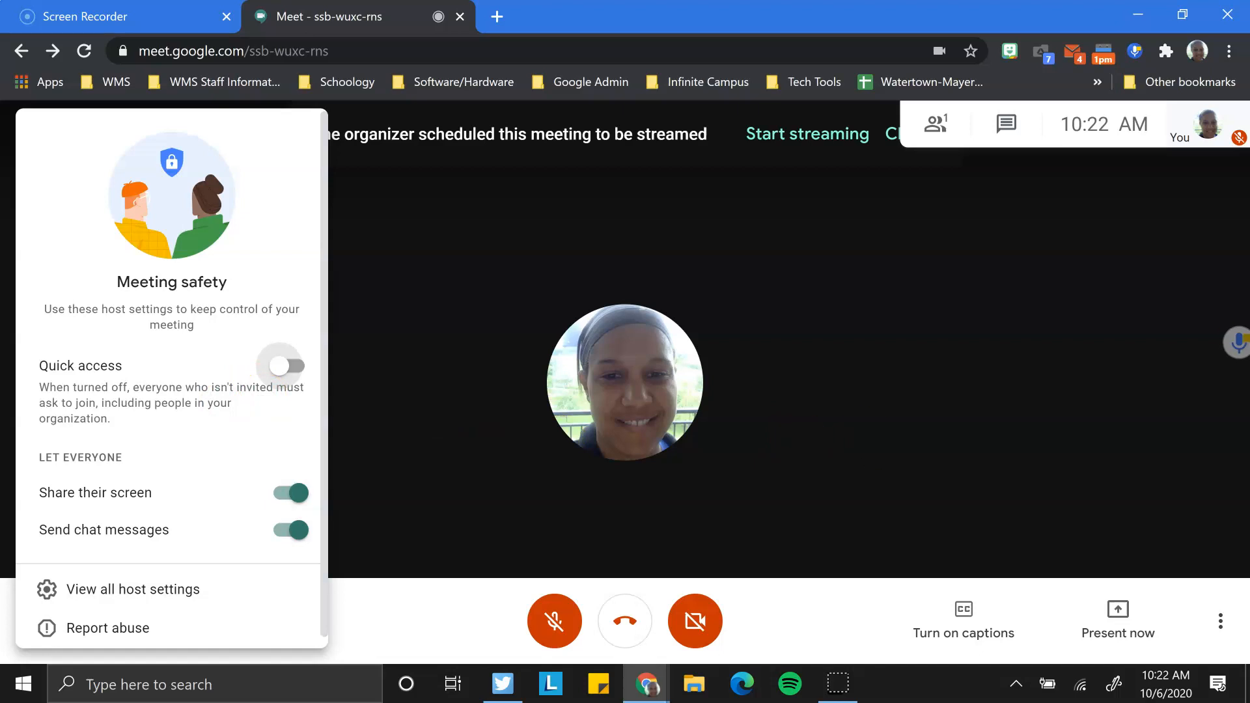
{"action": "mouse_move", "coordinate": [220, 415]}
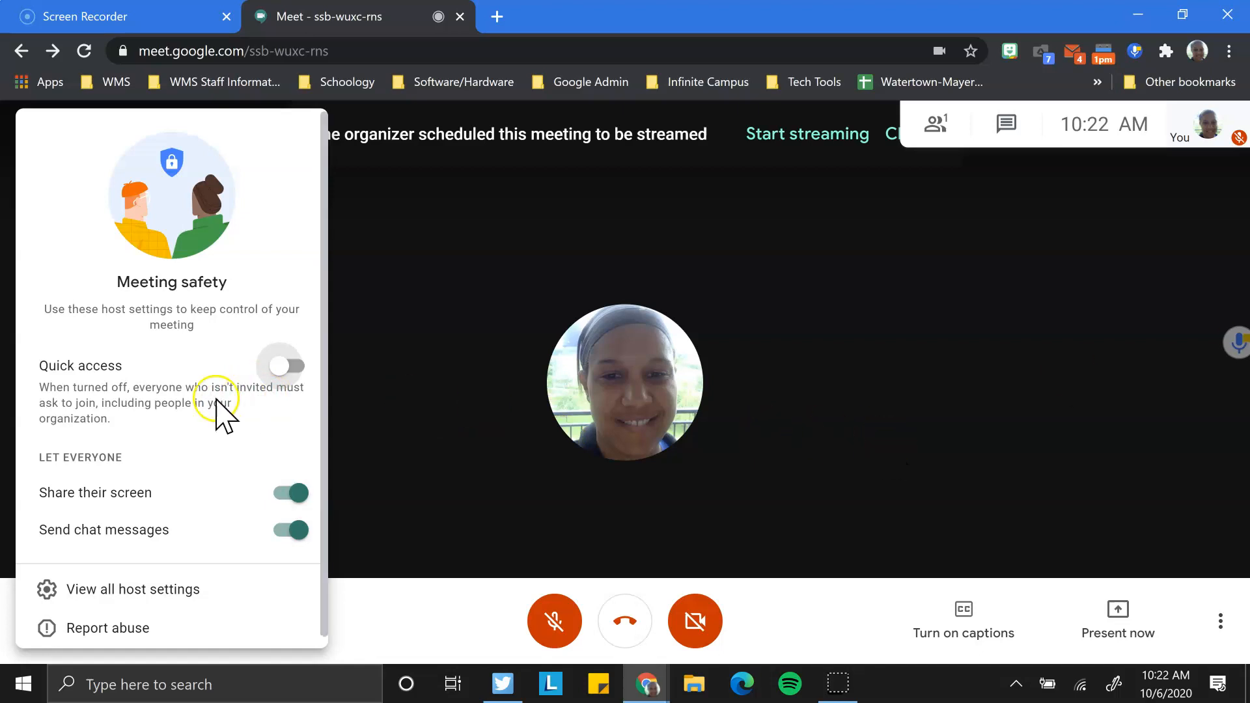
{"action": "mouse_move", "coordinate": [204, 470]}
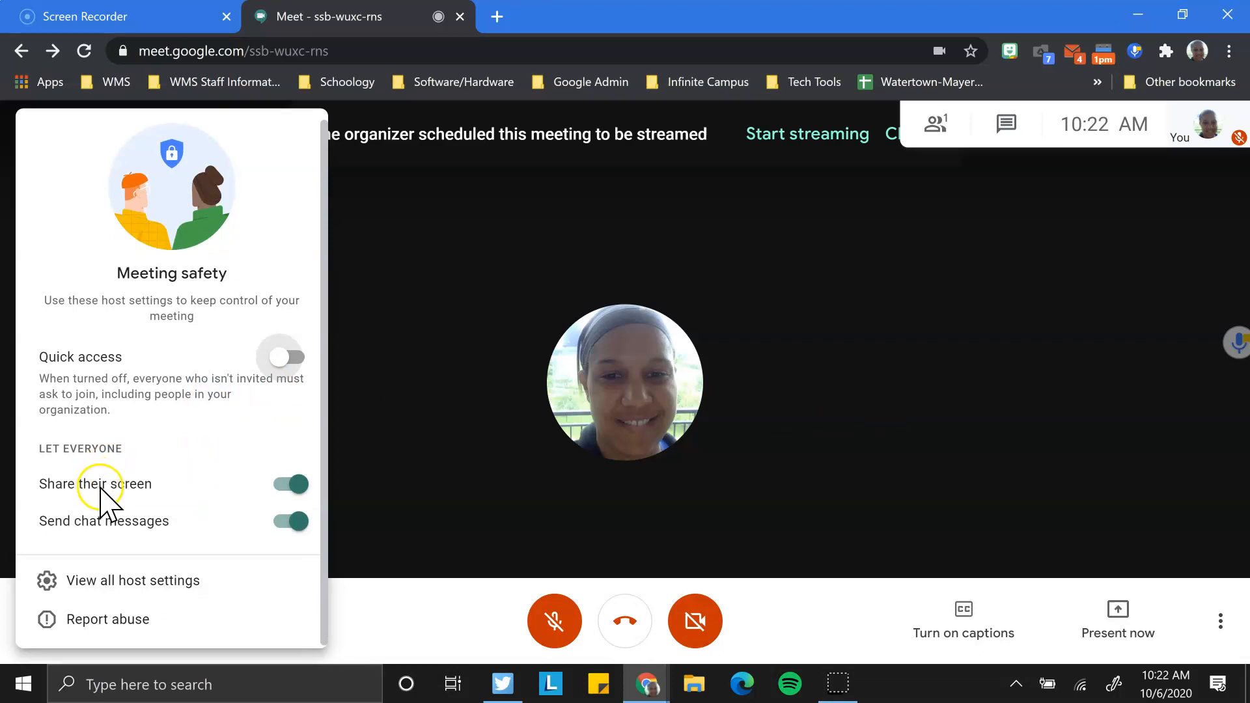
{"action": "mouse_move", "coordinate": [411, 530]}
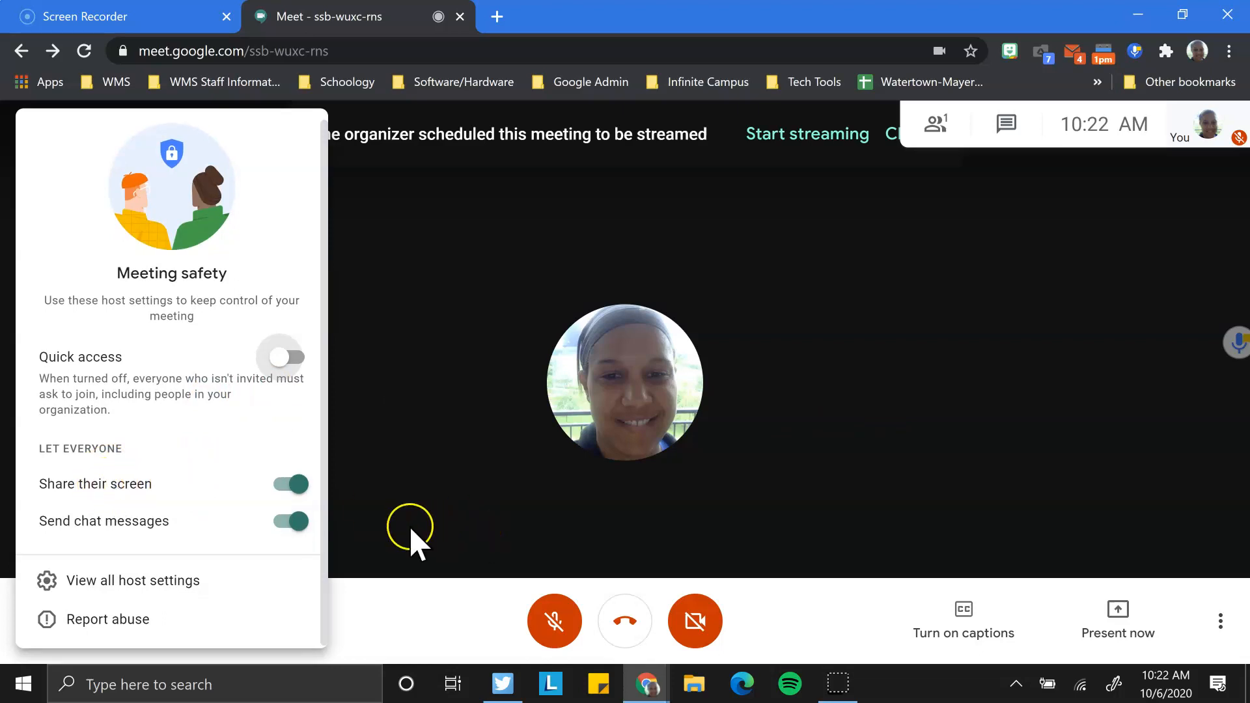
Step: Stop participants from sharing their screen and sending chat messages
{"action": "left_click", "coordinate": [288, 483]}
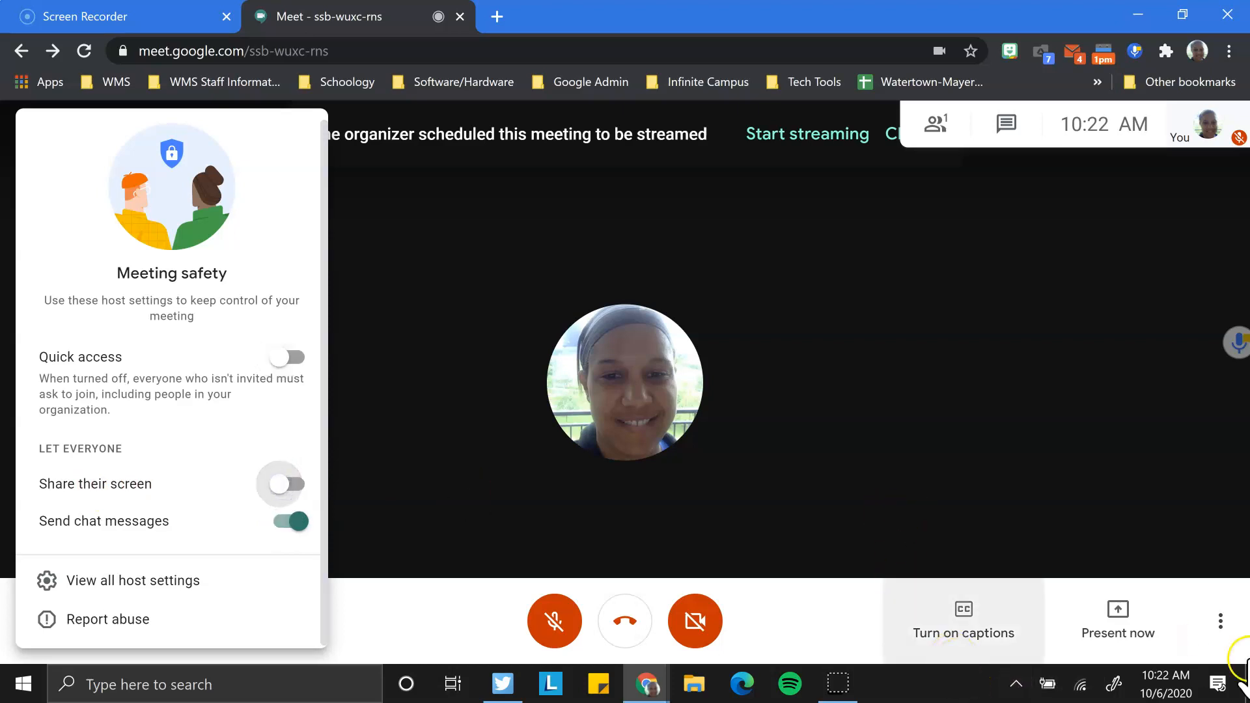
{"action": "mouse_move", "coordinate": [1117, 622]}
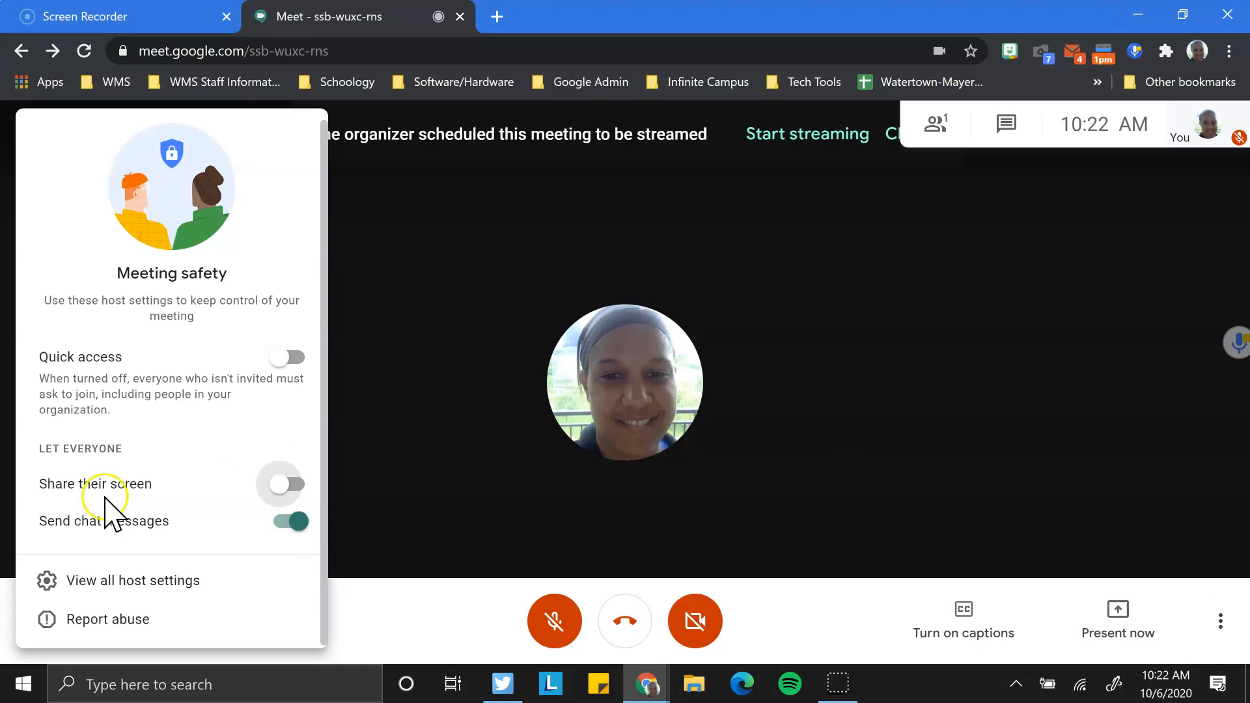
{"action": "mouse_move", "coordinate": [280, 534]}
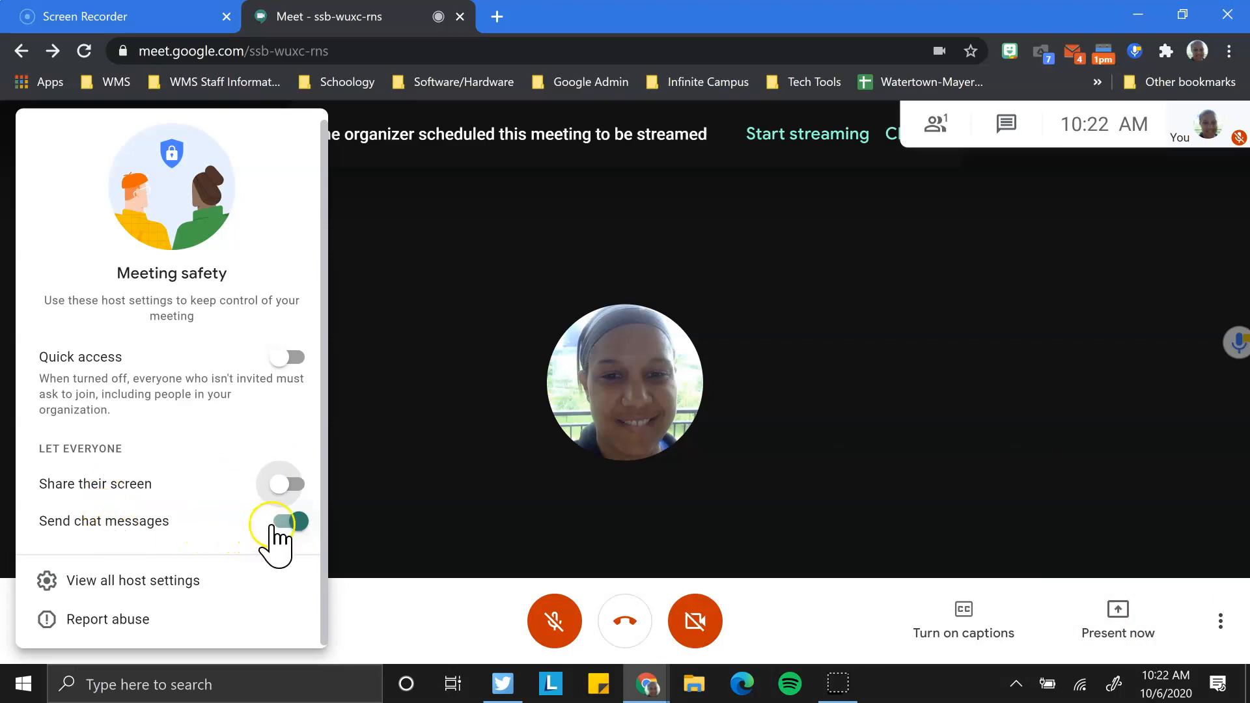
{"action": "left_click", "coordinate": [285, 520]}
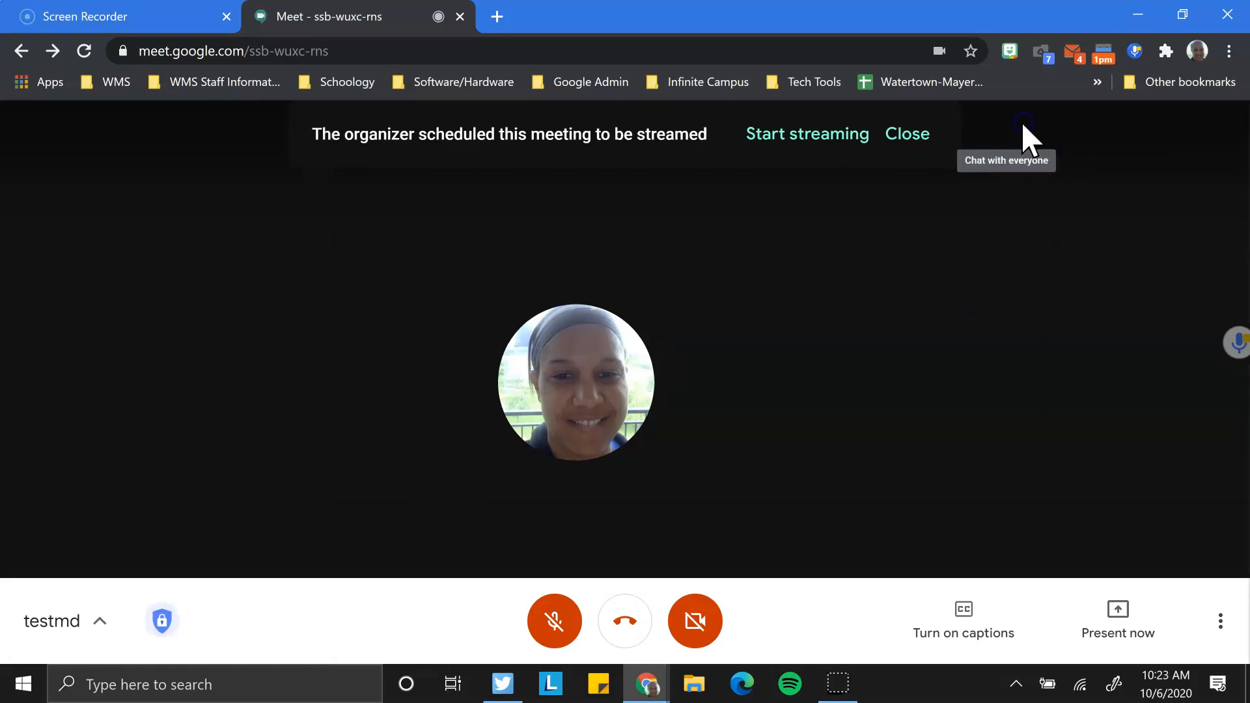
{"action": "left_click", "coordinate": [1023, 127]}
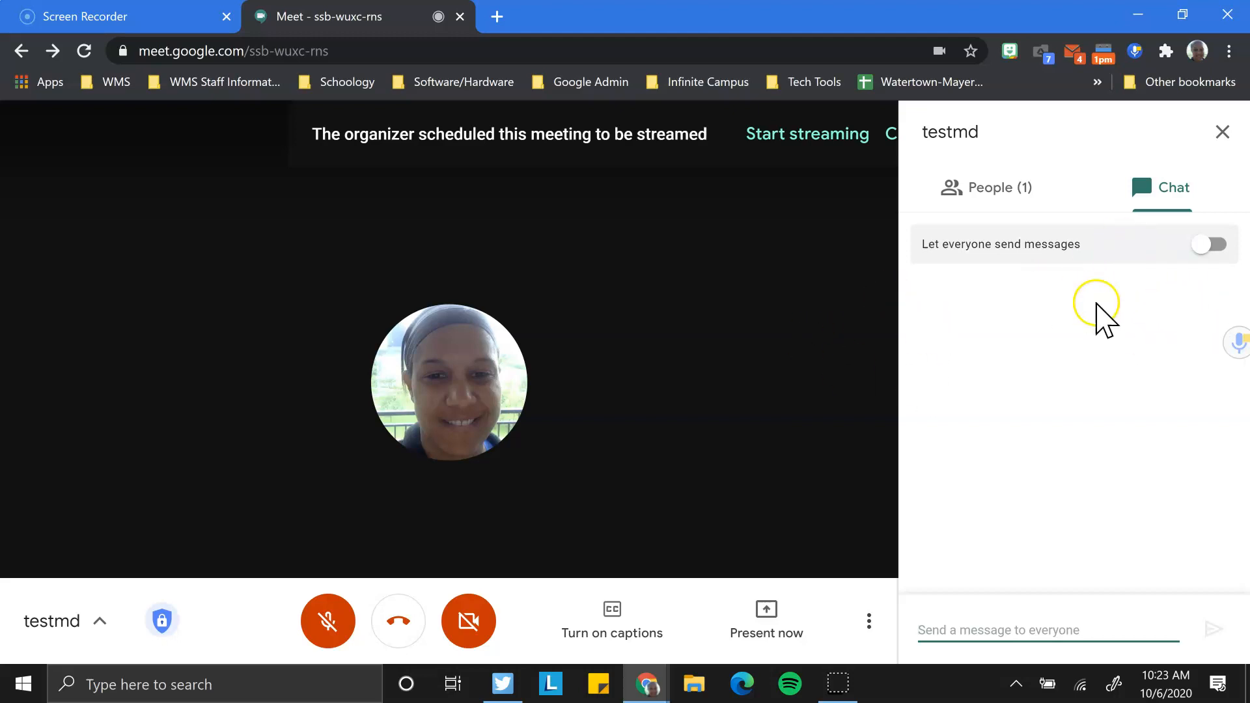
{"action": "left_click", "coordinate": [1222, 132]}
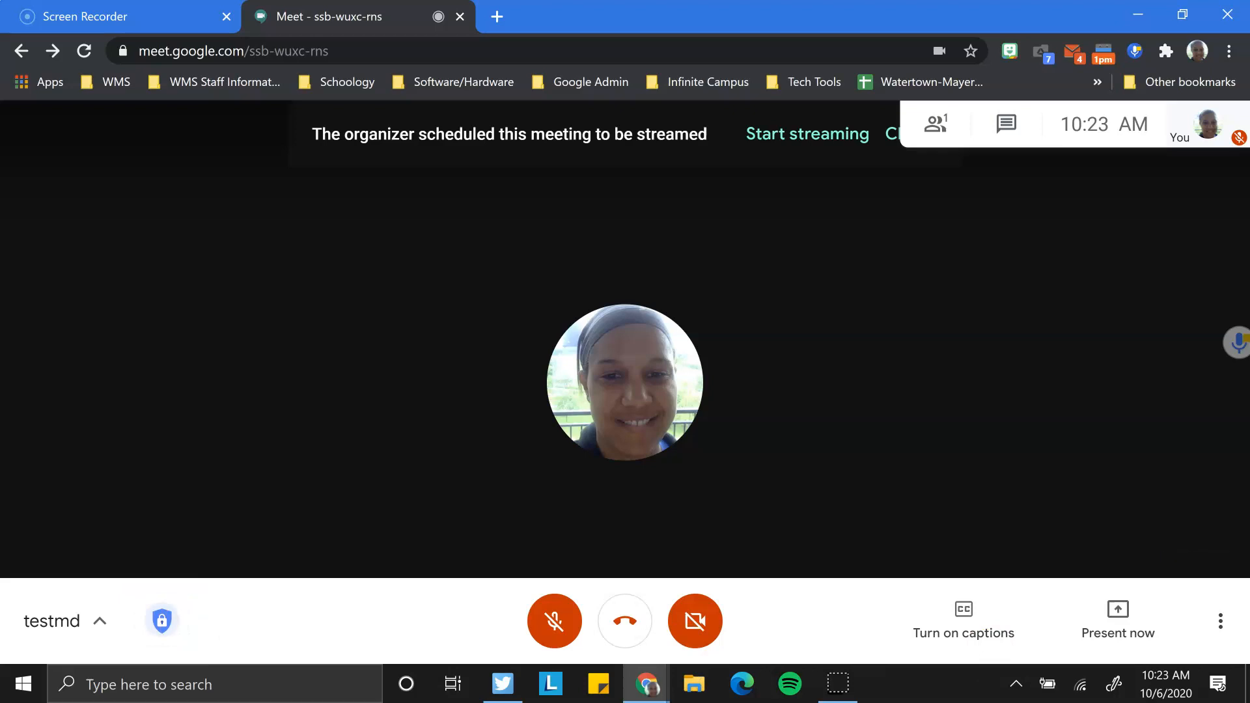
Step: Bring up Change layout from More options, keeping the Tiled layout
{"action": "left_click", "coordinate": [1221, 621]}
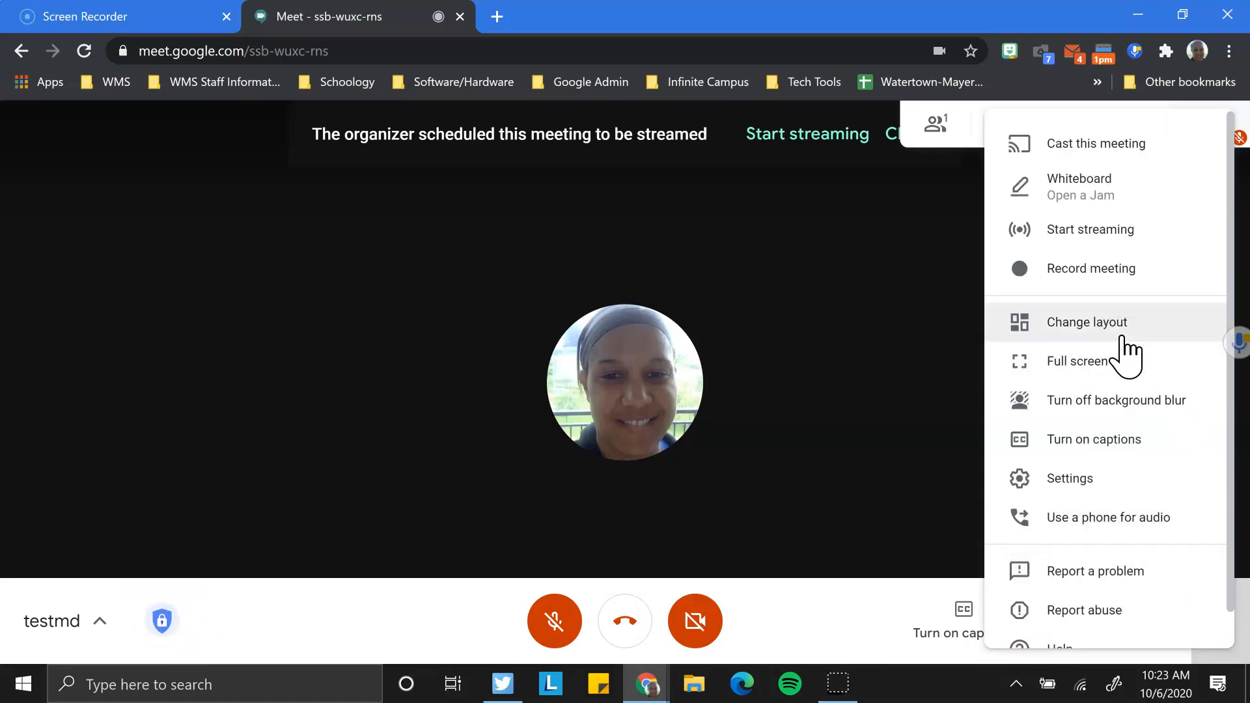
{"action": "left_click", "coordinate": [1086, 322]}
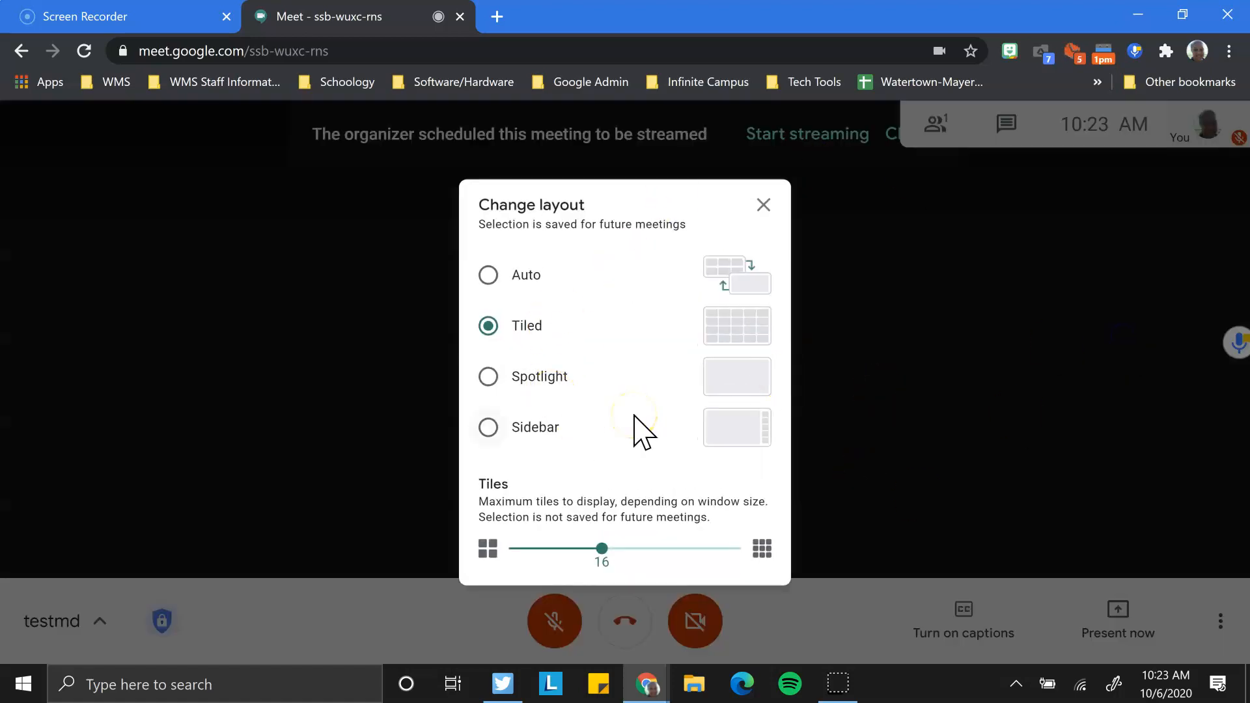
{"action": "mouse_move", "coordinate": [749, 347]}
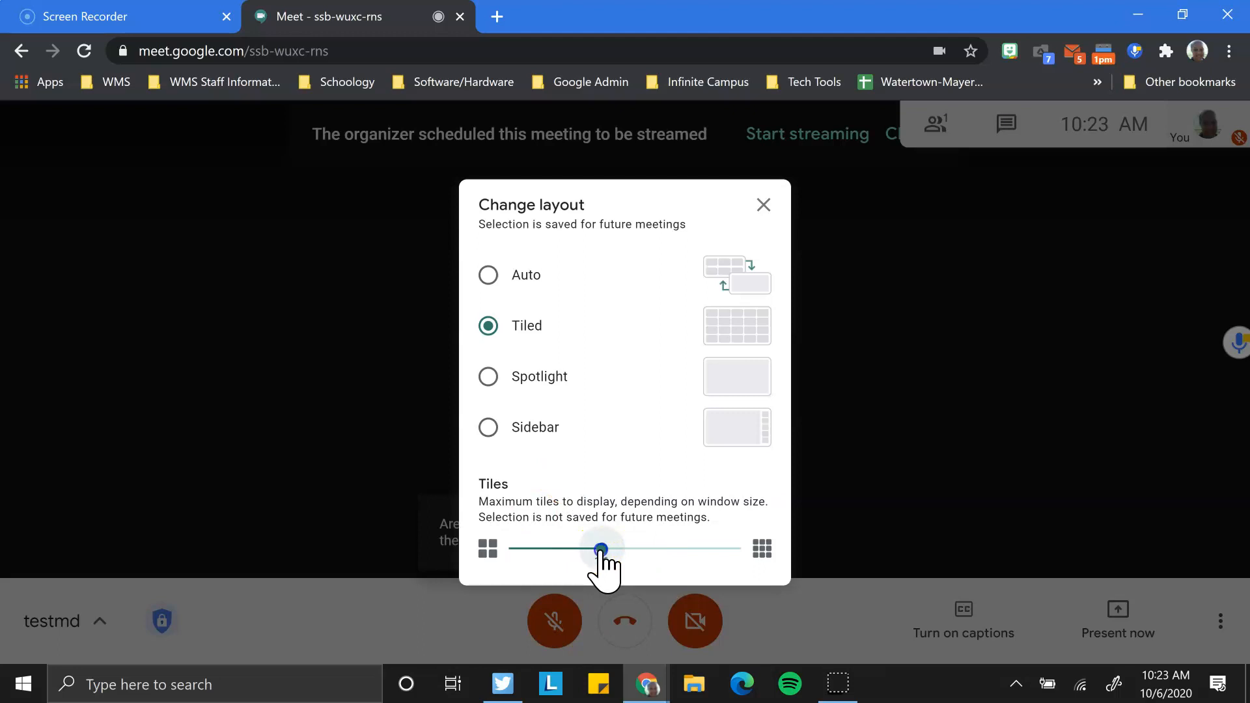
Step: Adjust the Tiles slider up to its maximum and back down to 30 tiles
{"action": "left_click_drag", "start_coordinate": [600, 549], "coordinate": [735, 548]}
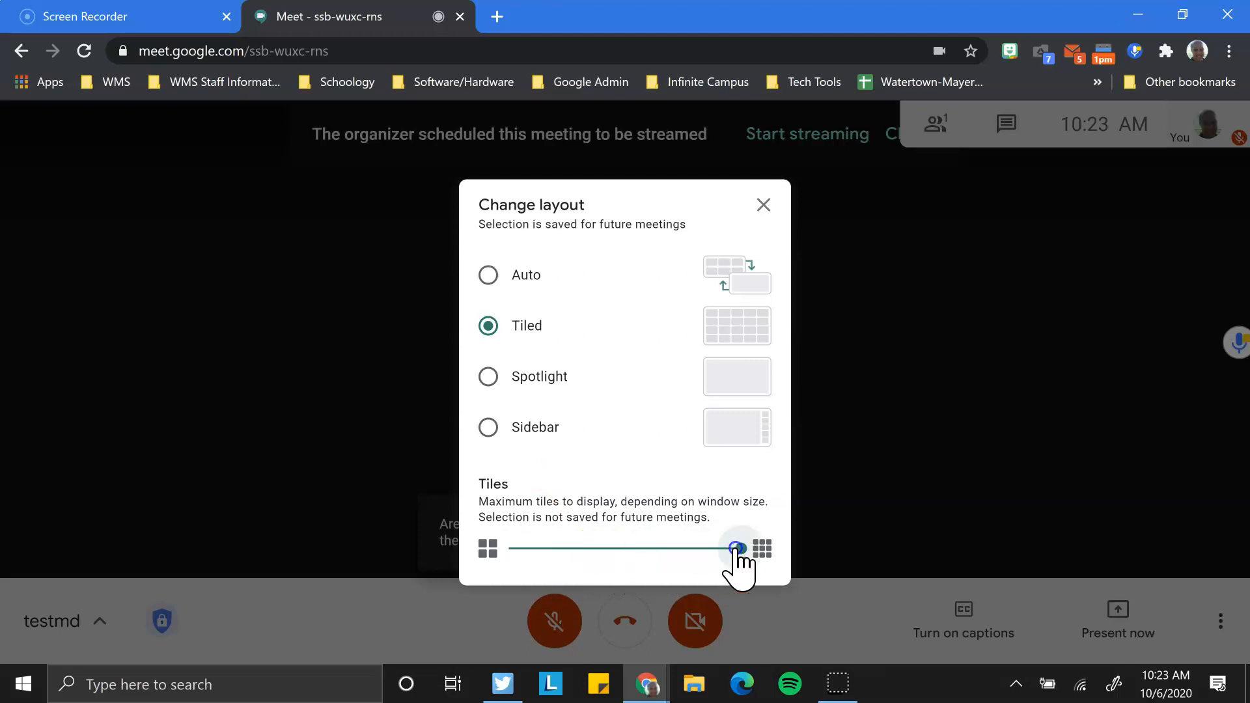
{"action": "left_click_drag", "start_coordinate": [735, 549], "coordinate": [741, 548]}
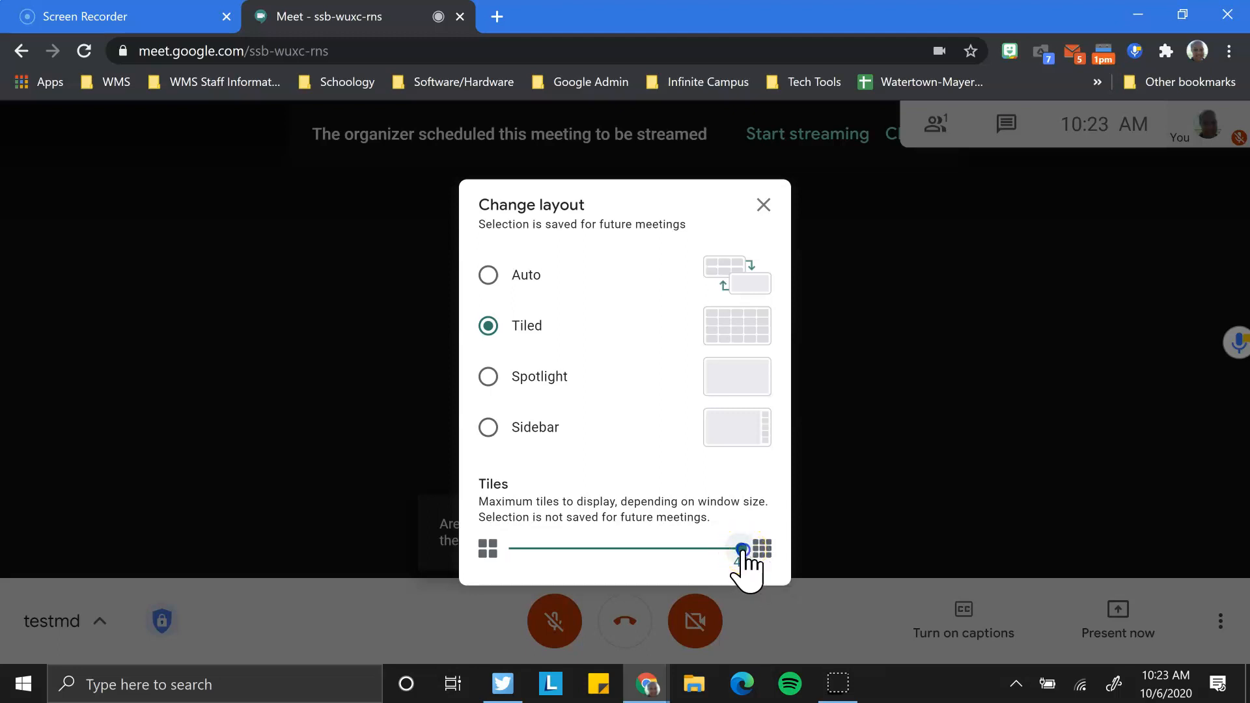
{"action": "left_click_drag", "start_coordinate": [738, 548], "coordinate": [694, 548]}
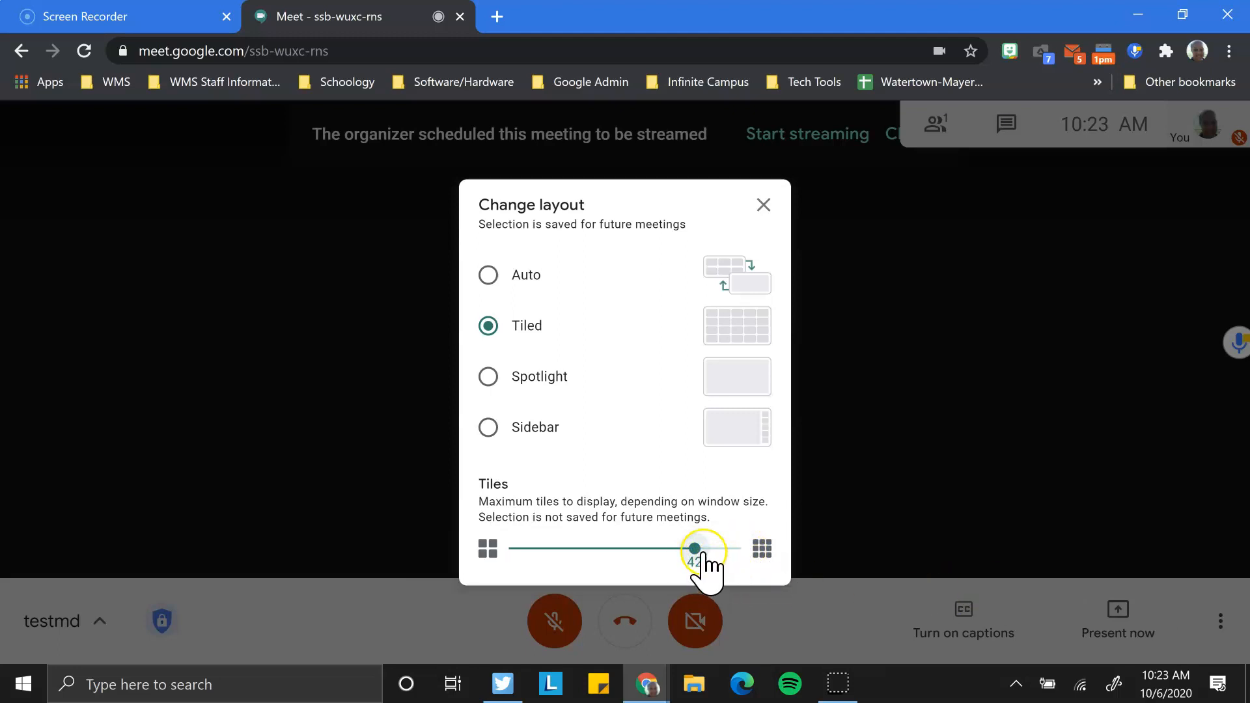
{"action": "left_click_drag", "start_coordinate": [694, 548], "coordinate": [646, 548]}
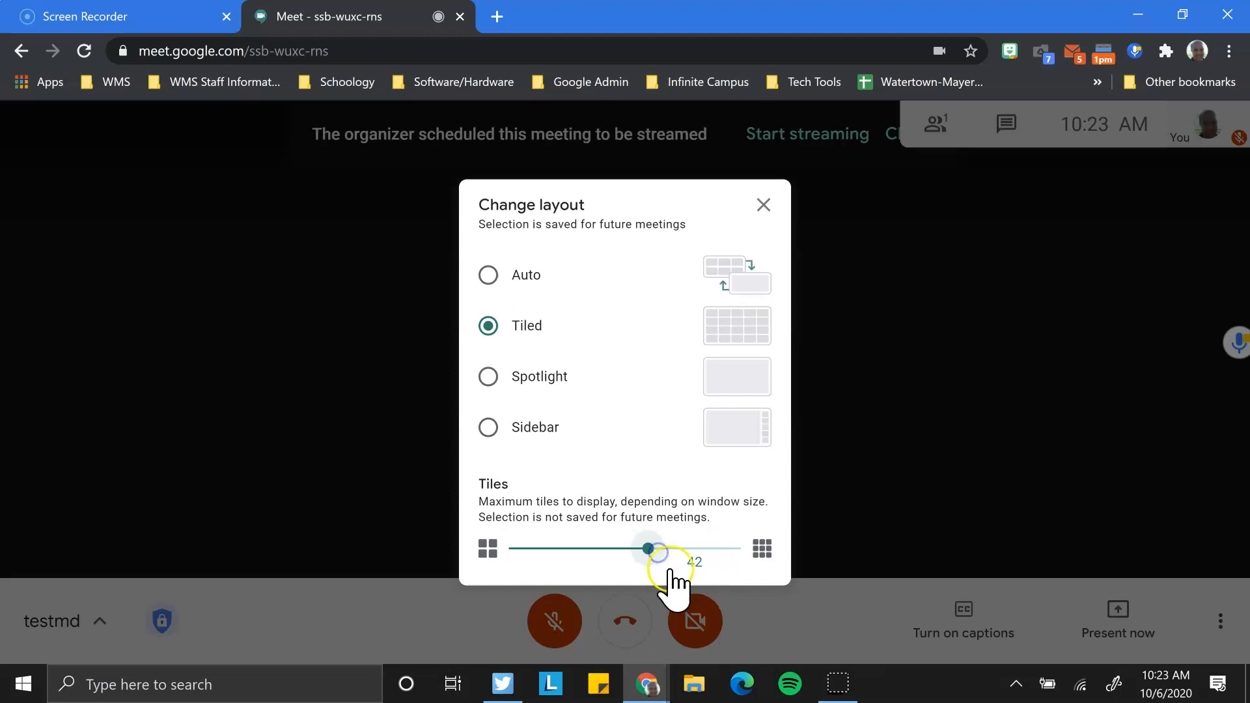
{"action": "left_click_drag", "start_coordinate": [660, 549], "coordinate": [649, 548]}
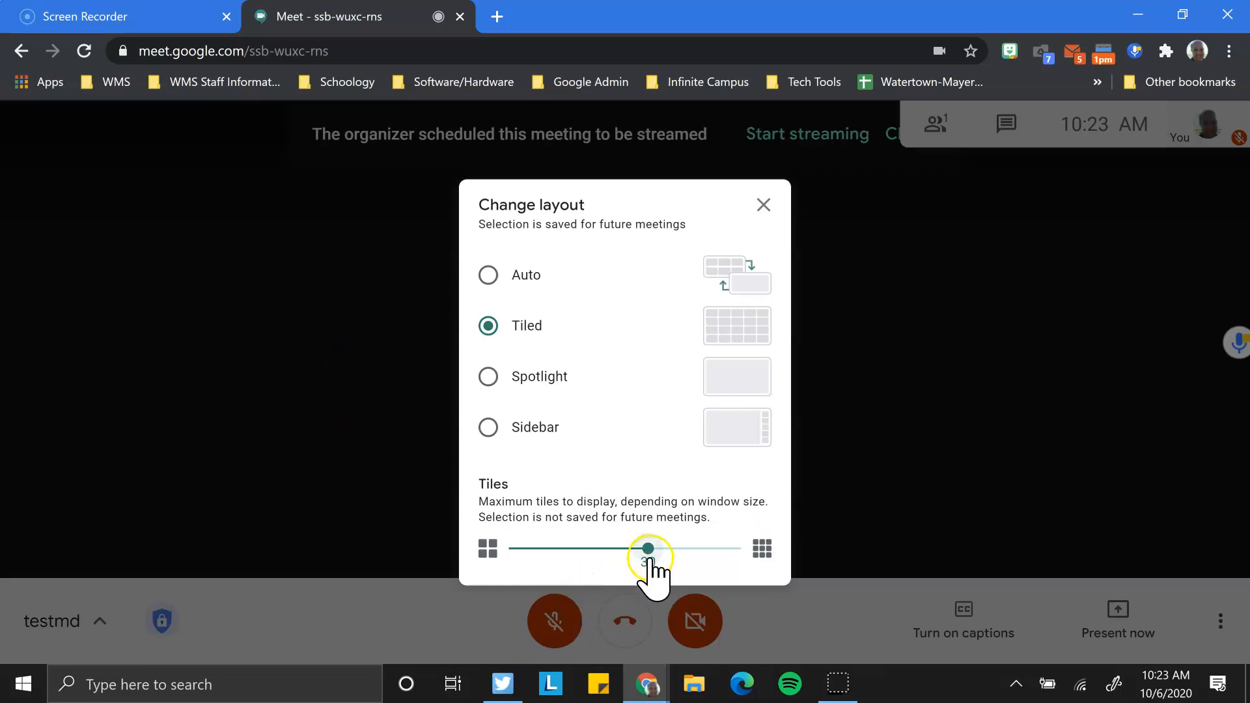
{"action": "left_click_drag", "start_coordinate": [649, 548], "coordinate": [618, 549]}
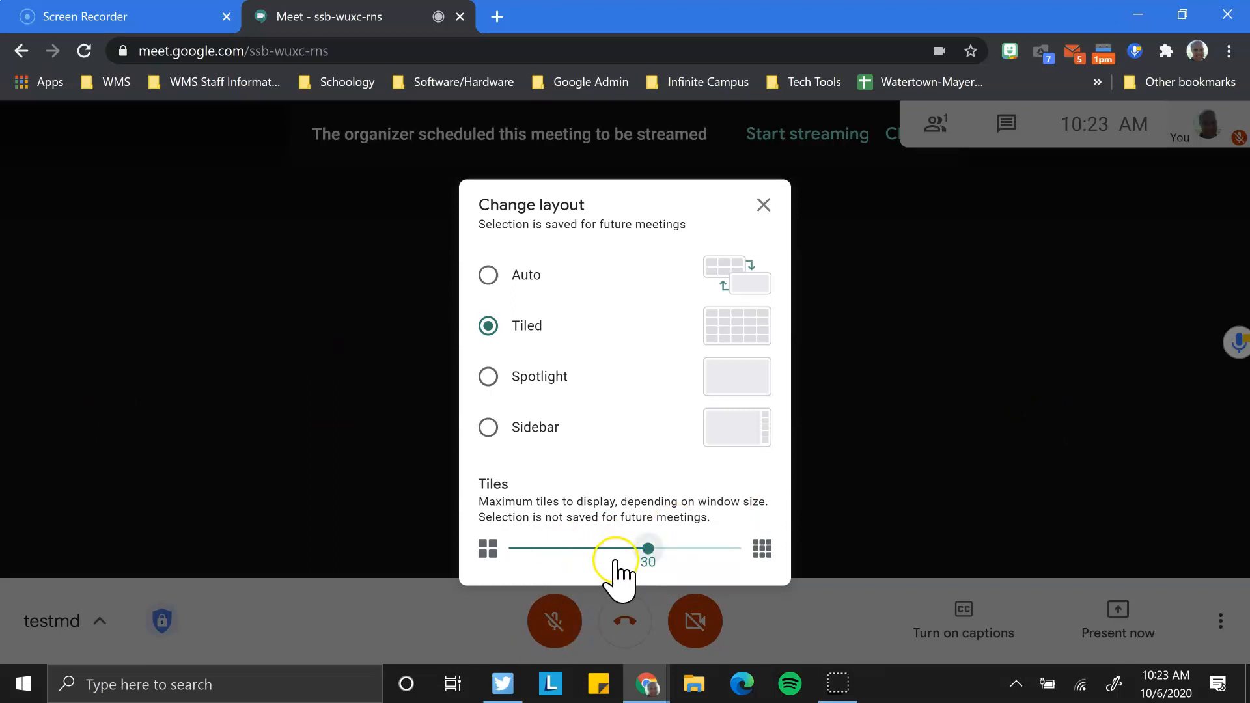
{"action": "mouse_move", "coordinate": [761, 515]}
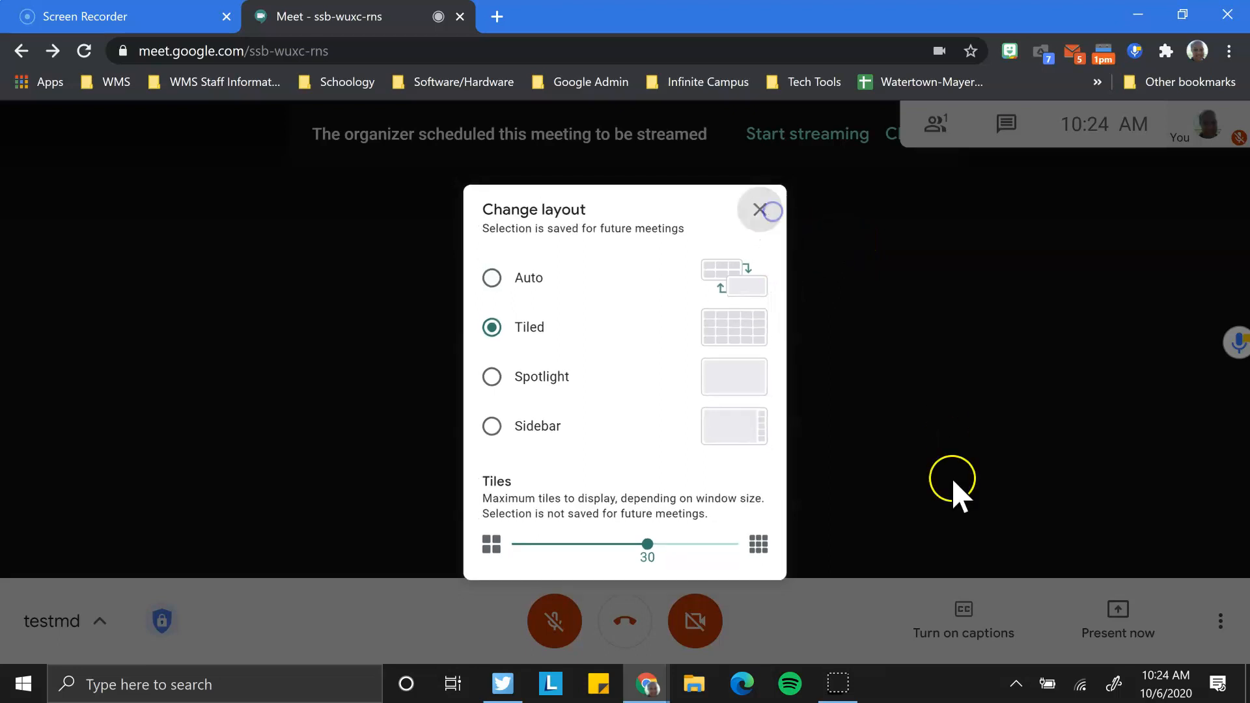
Step: Start a whiteboard for the meeting using an existing Jam chosen from Drive
{"action": "left_click", "coordinate": [760, 209]}
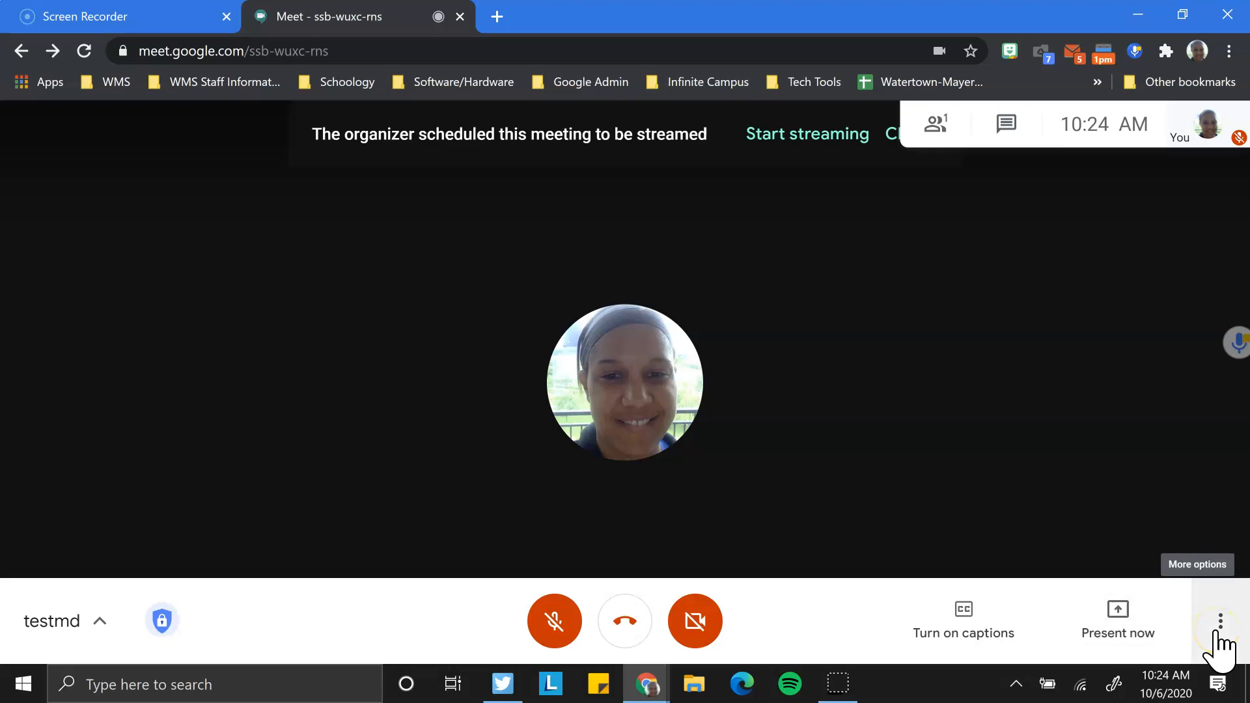
{"action": "left_click", "coordinate": [1219, 621]}
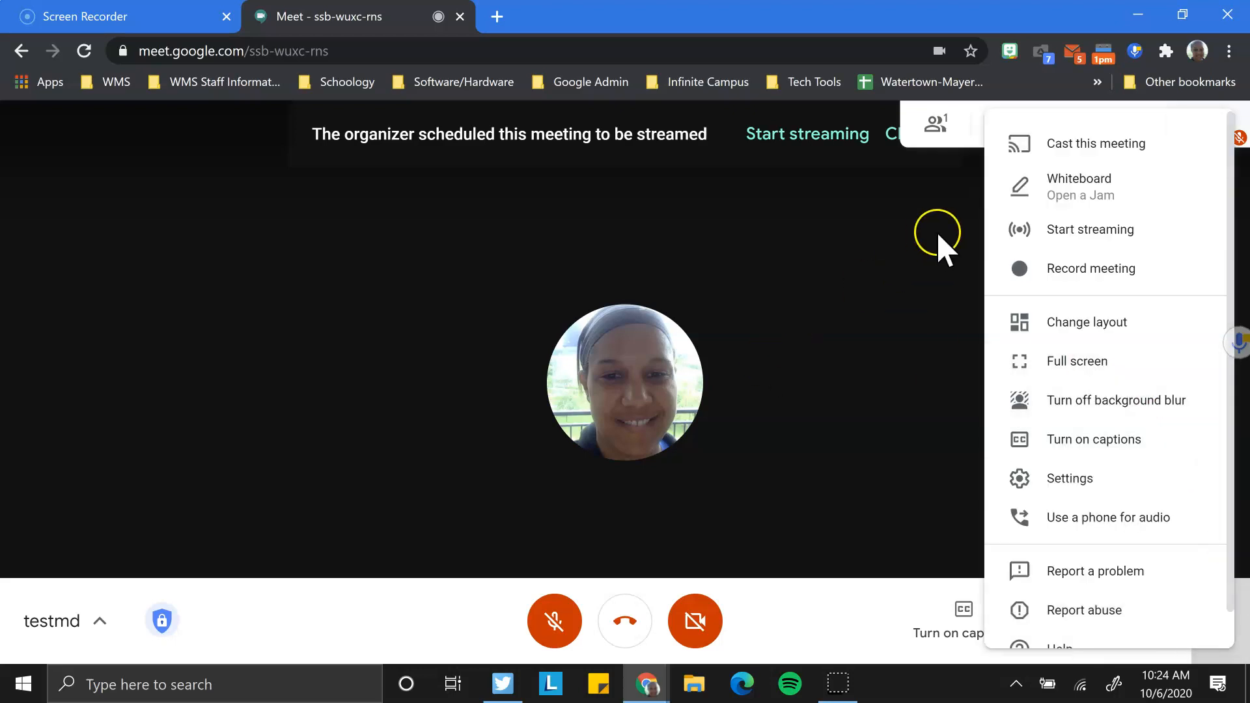
{"action": "left_click", "coordinate": [1079, 186]}
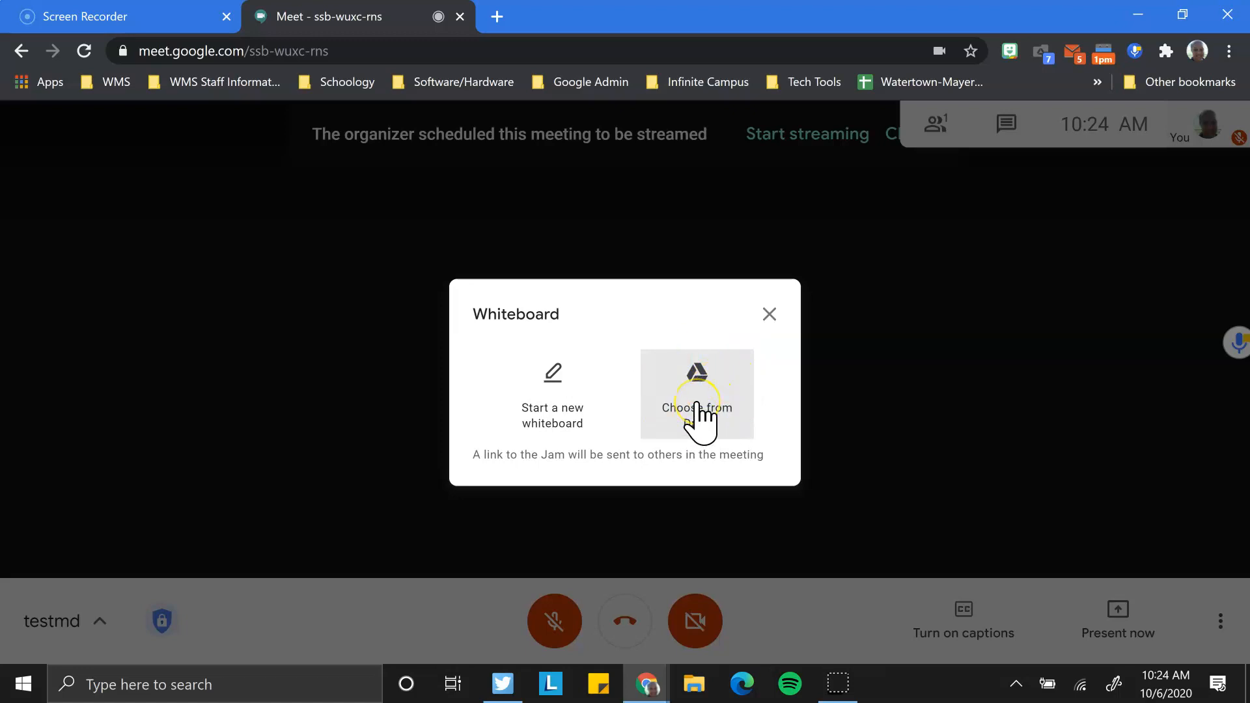
{"action": "left_click", "coordinate": [696, 394]}
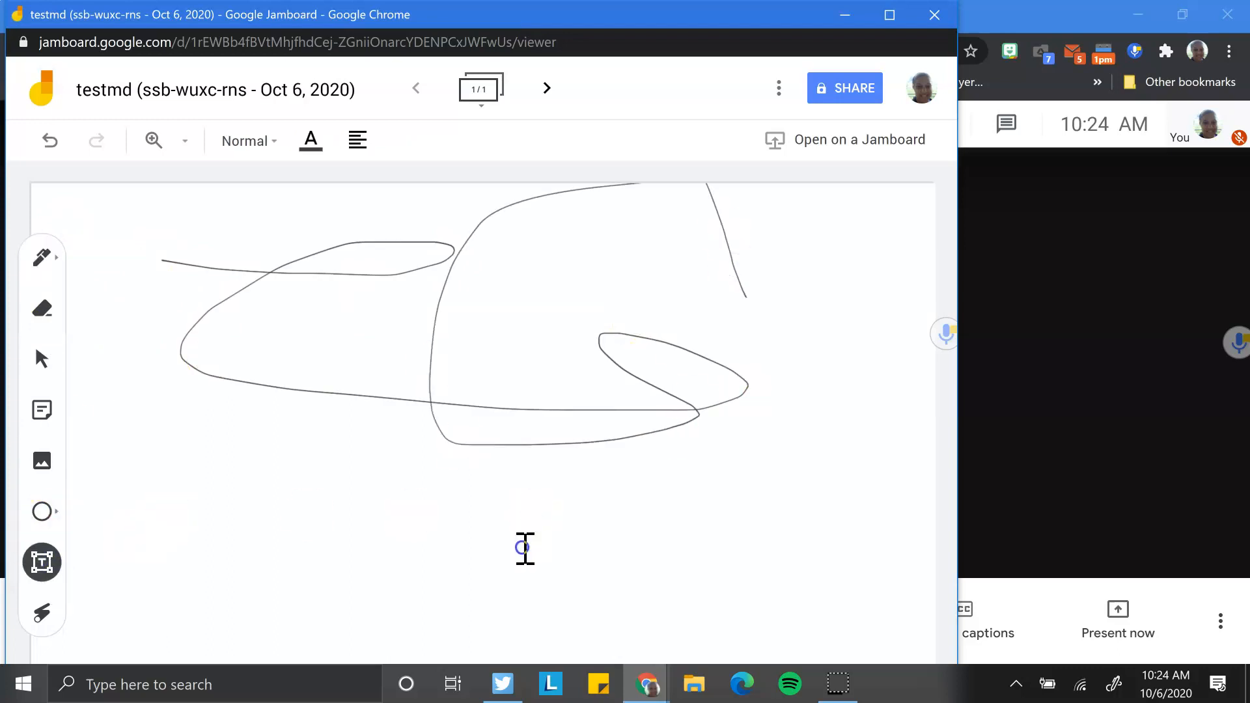
{"action": "left_click", "coordinate": [41, 465]}
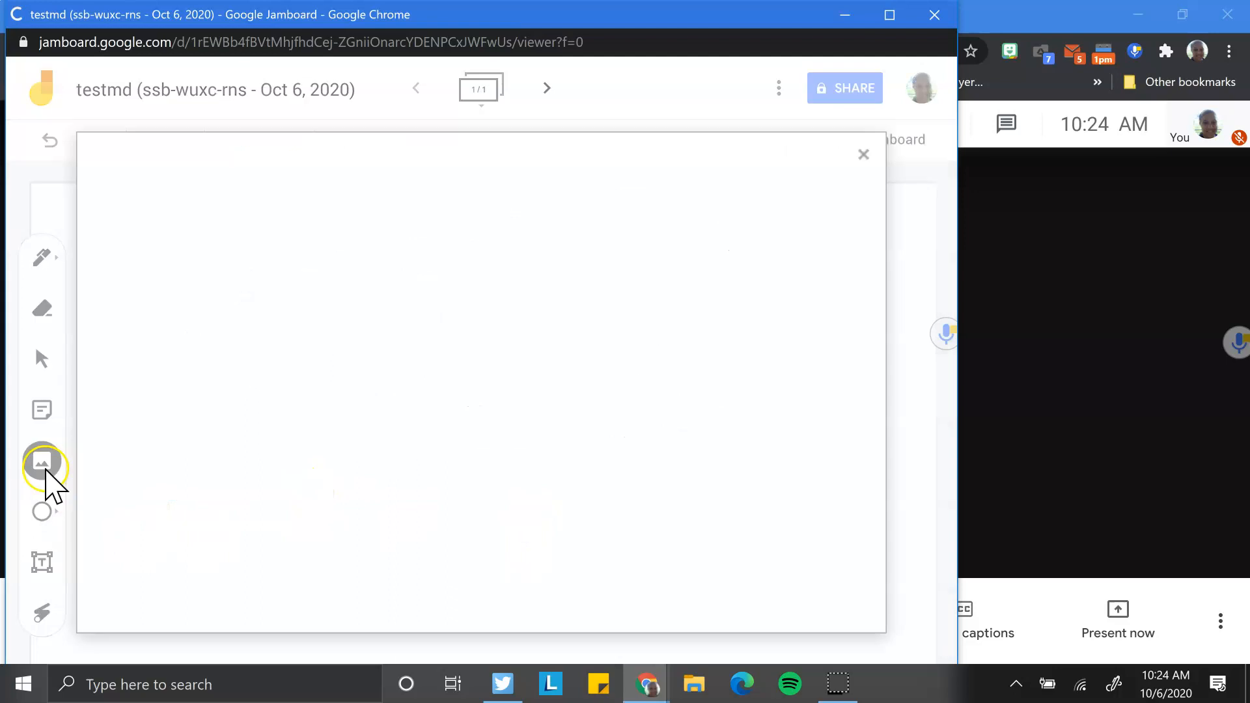
{"action": "left_click", "coordinate": [41, 461]}
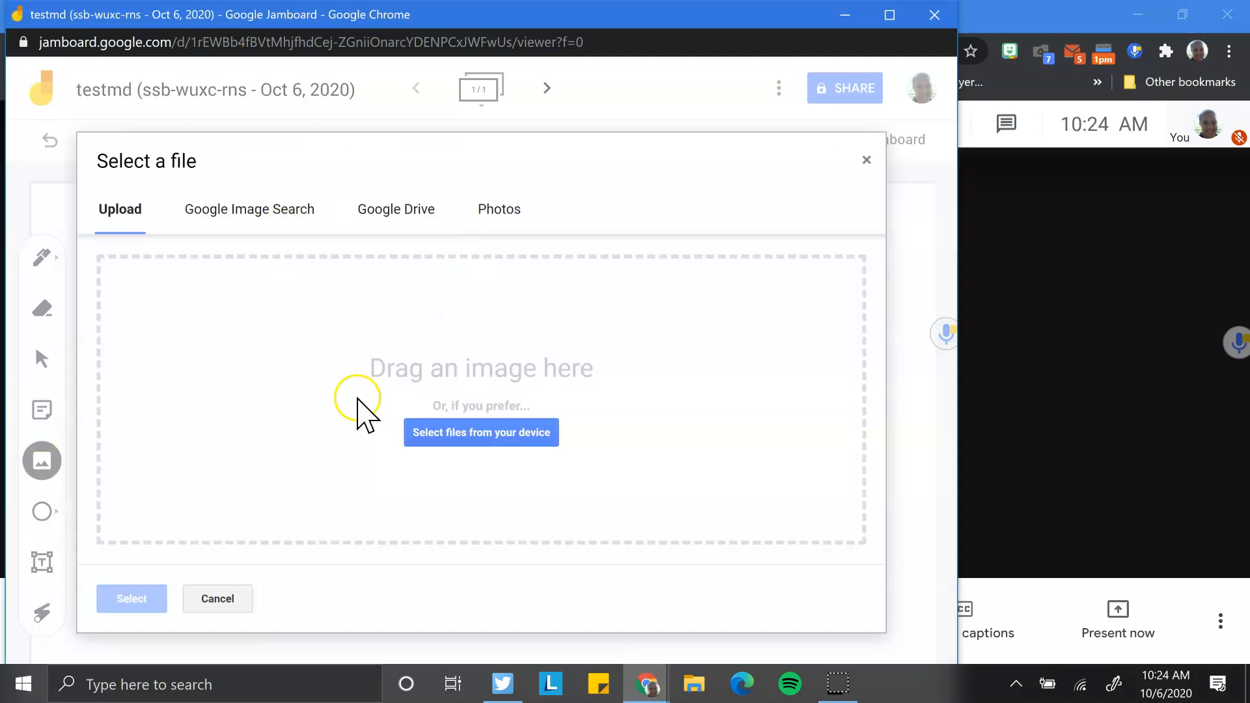
{"action": "left_click", "coordinate": [217, 599]}
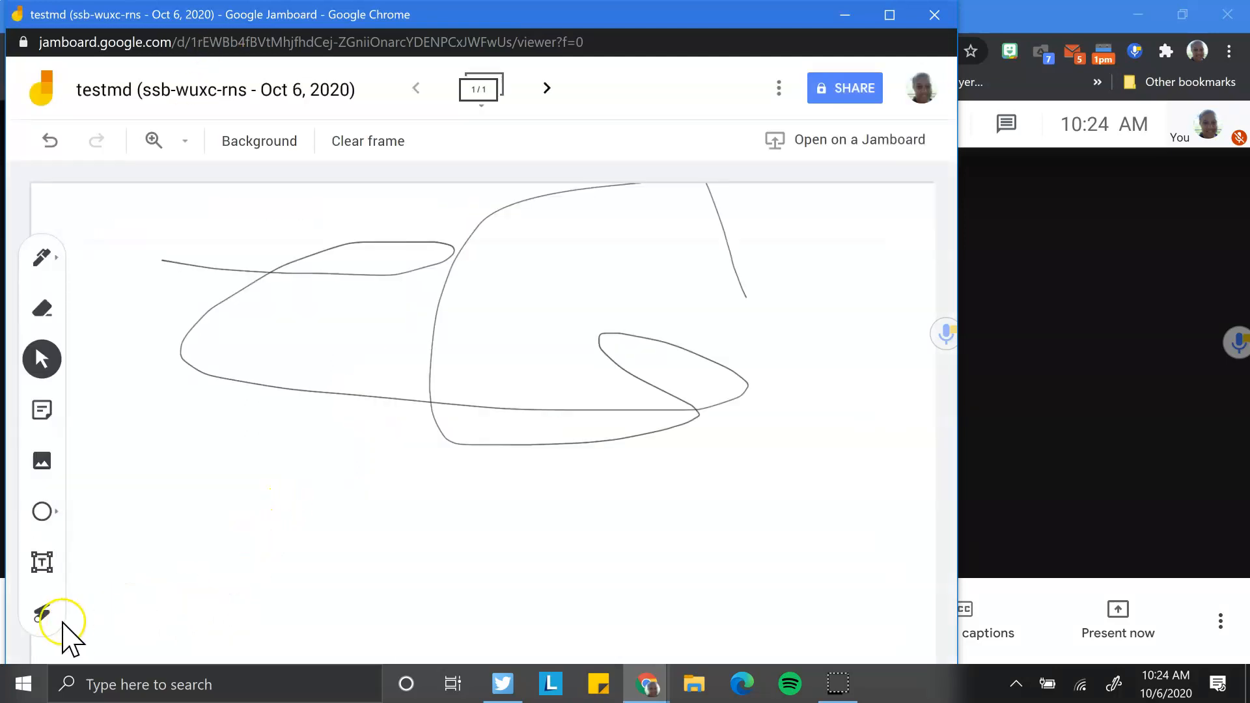
Step: Add a yellow sticky note reading 'Response' and cancel the extra empty note
{"action": "left_click", "coordinate": [41, 410]}
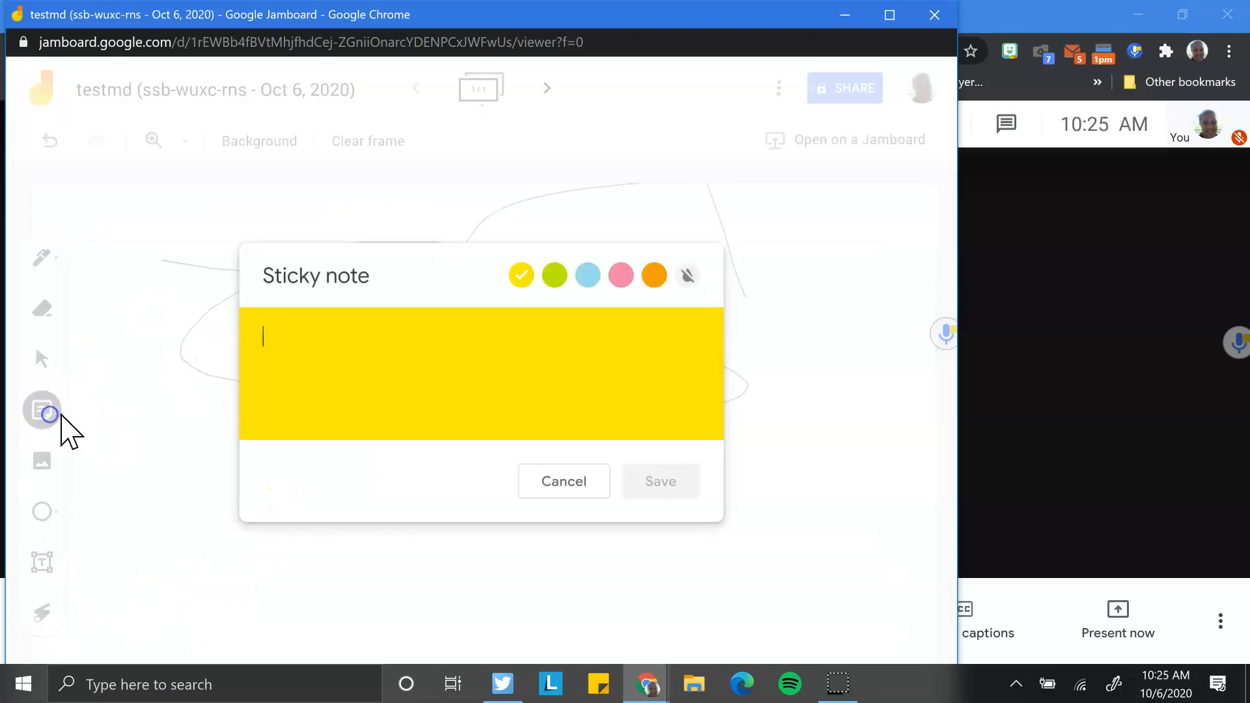
{"action": "type", "text": "R"}
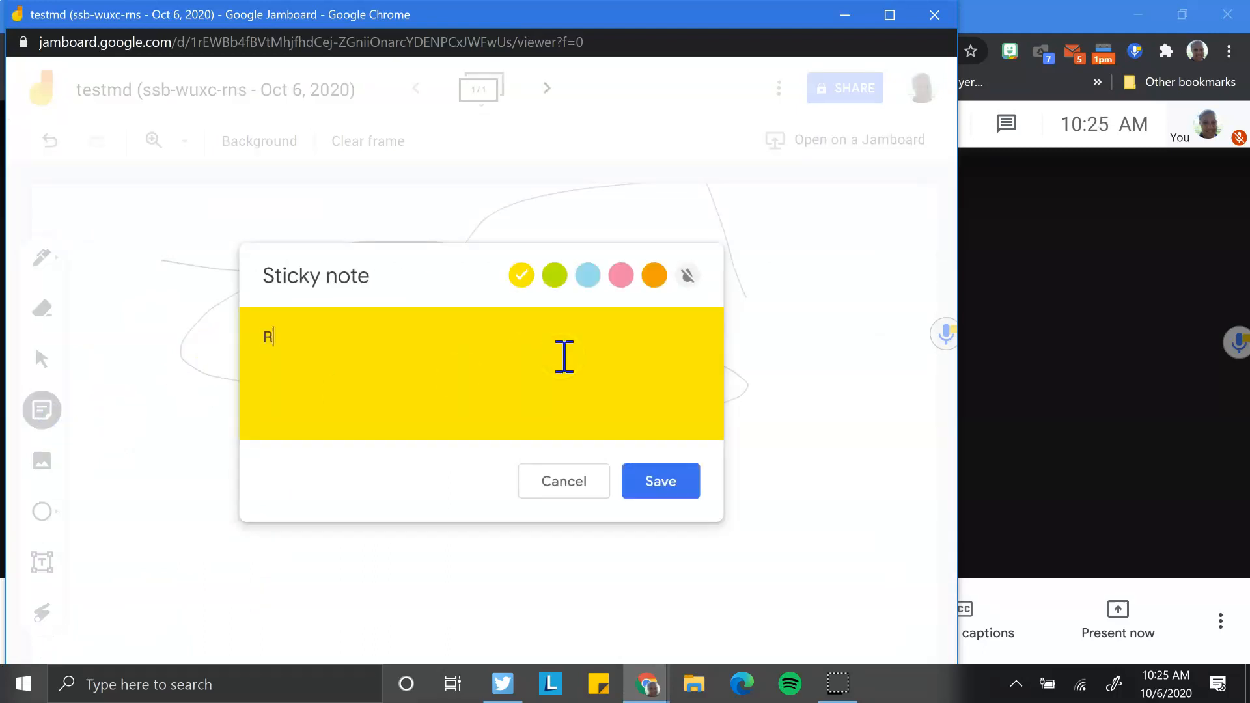
{"action": "type", "text": "es"}
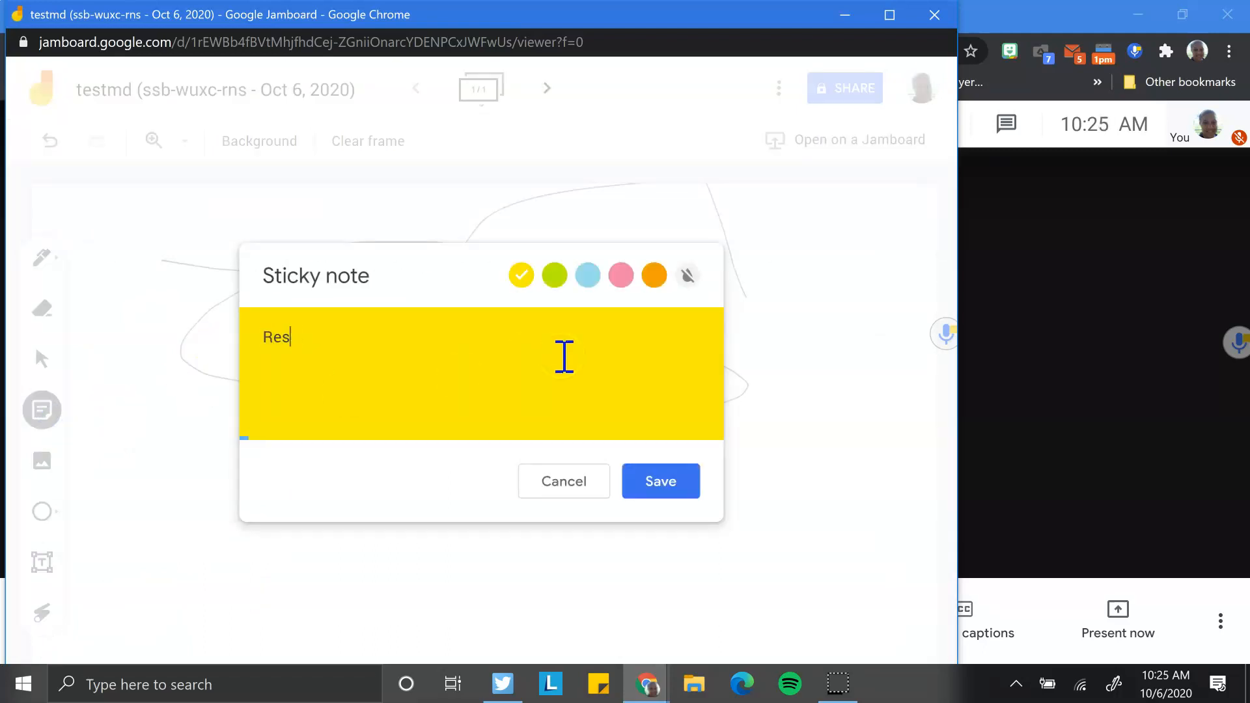
{"action": "type", "text": "onse"}
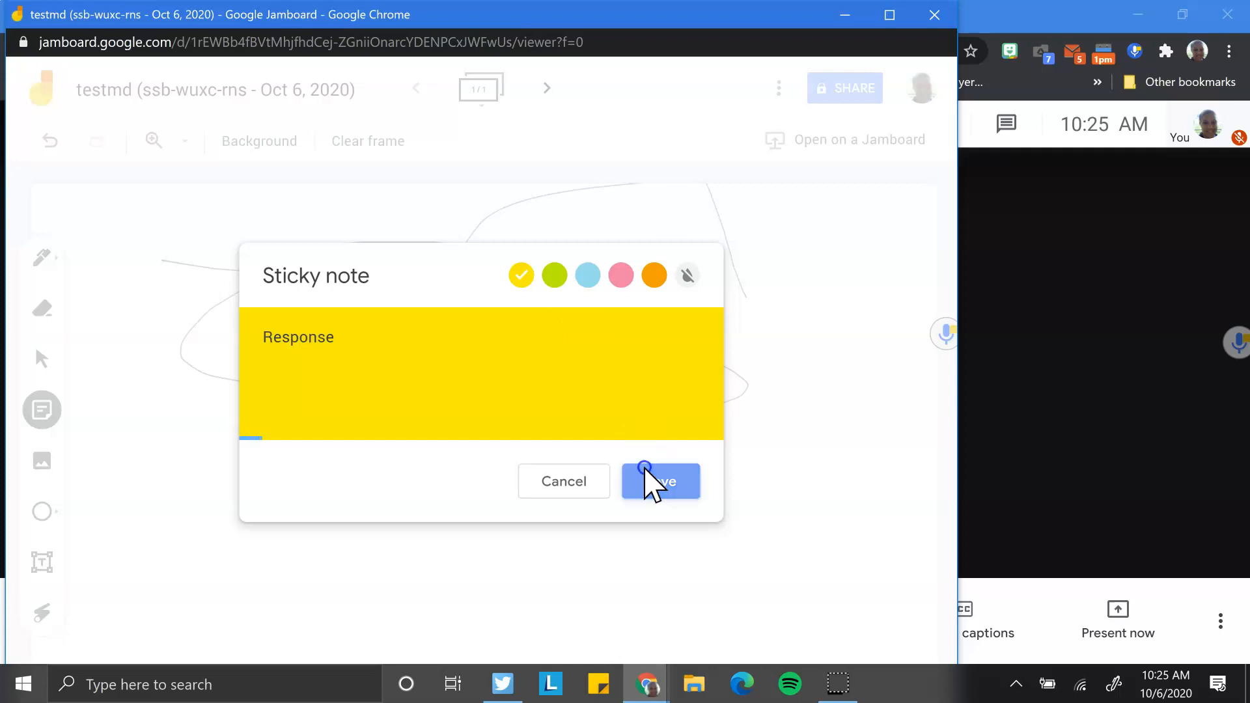
{"action": "left_click", "coordinate": [659, 481]}
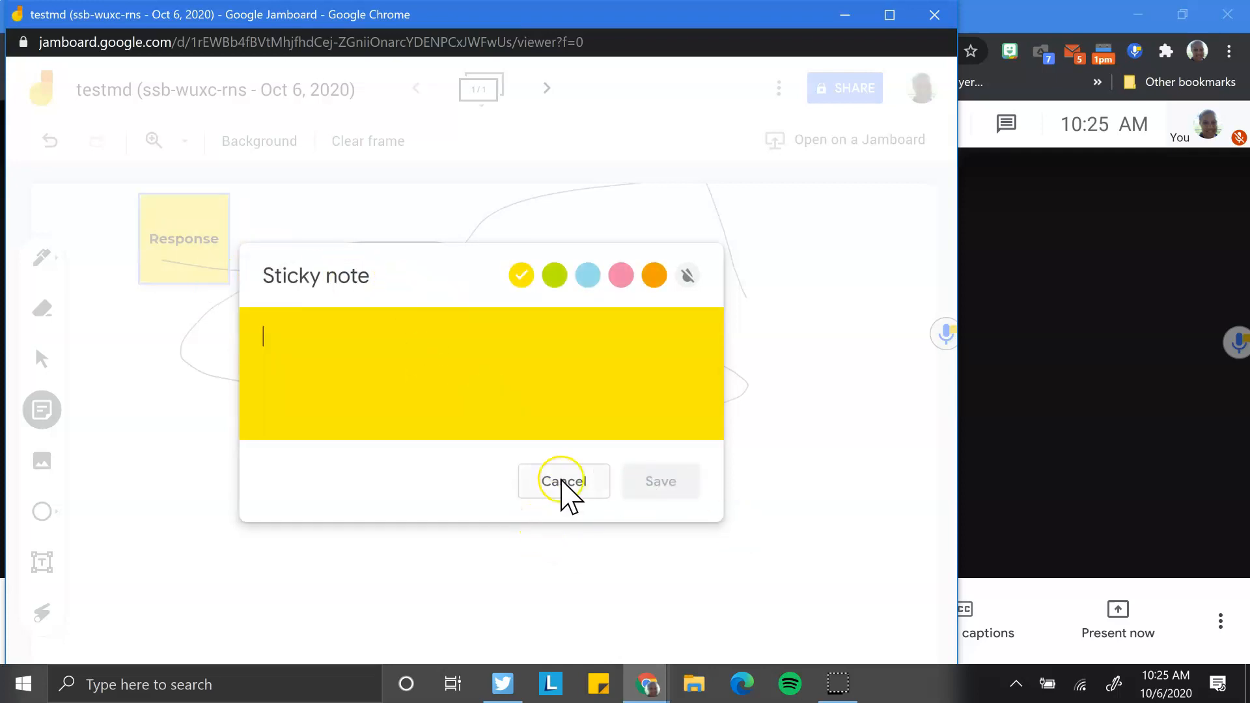
{"action": "left_click", "coordinate": [563, 480]}
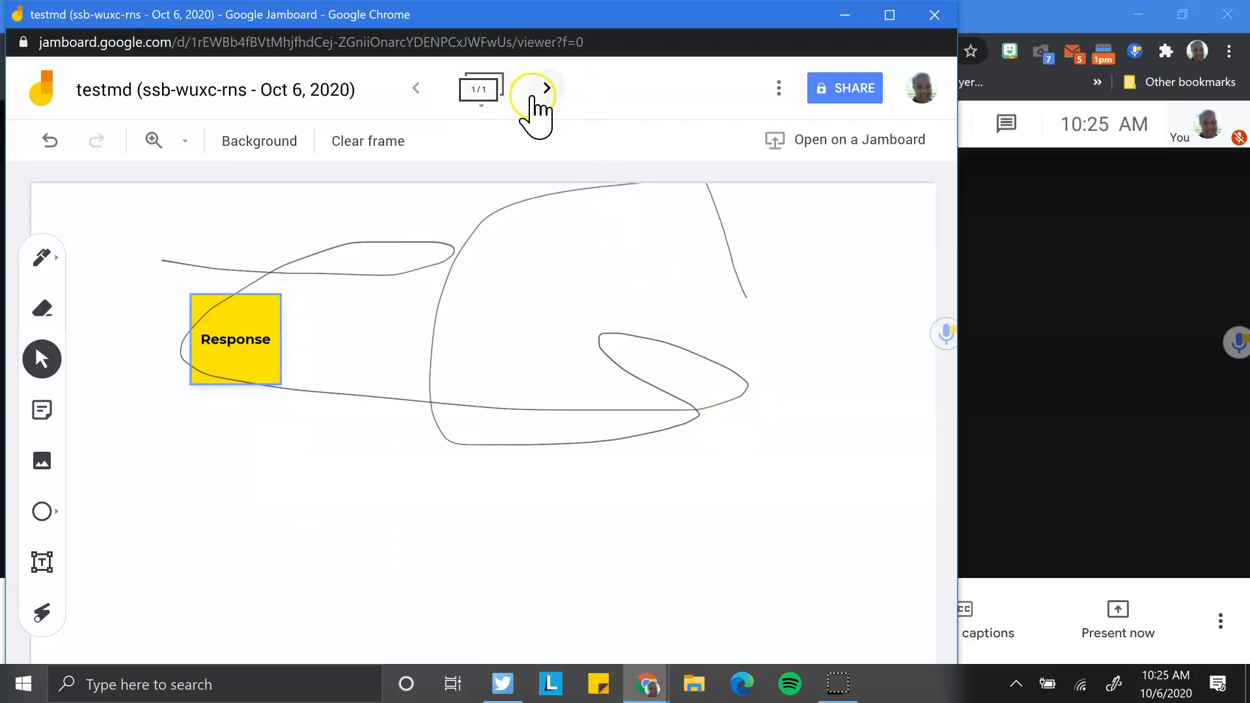
{"action": "mouse_move", "coordinate": [1045, 343]}
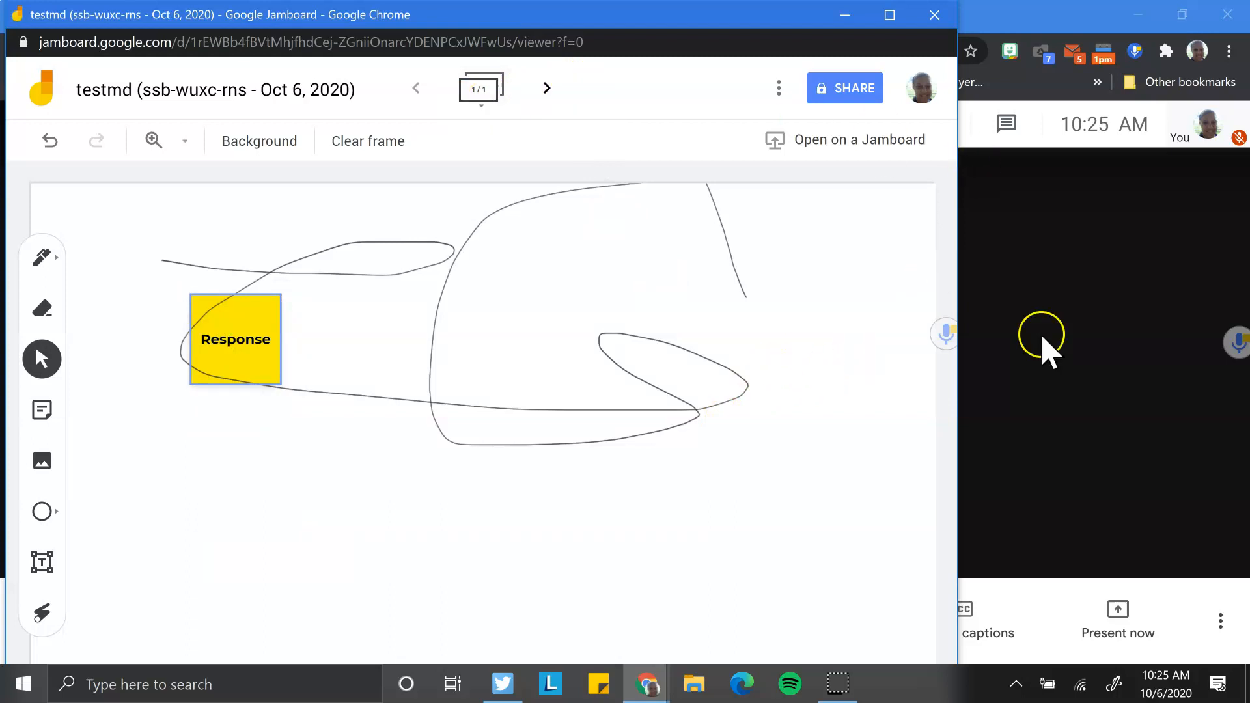
{"action": "mouse_move", "coordinate": [885, 366]}
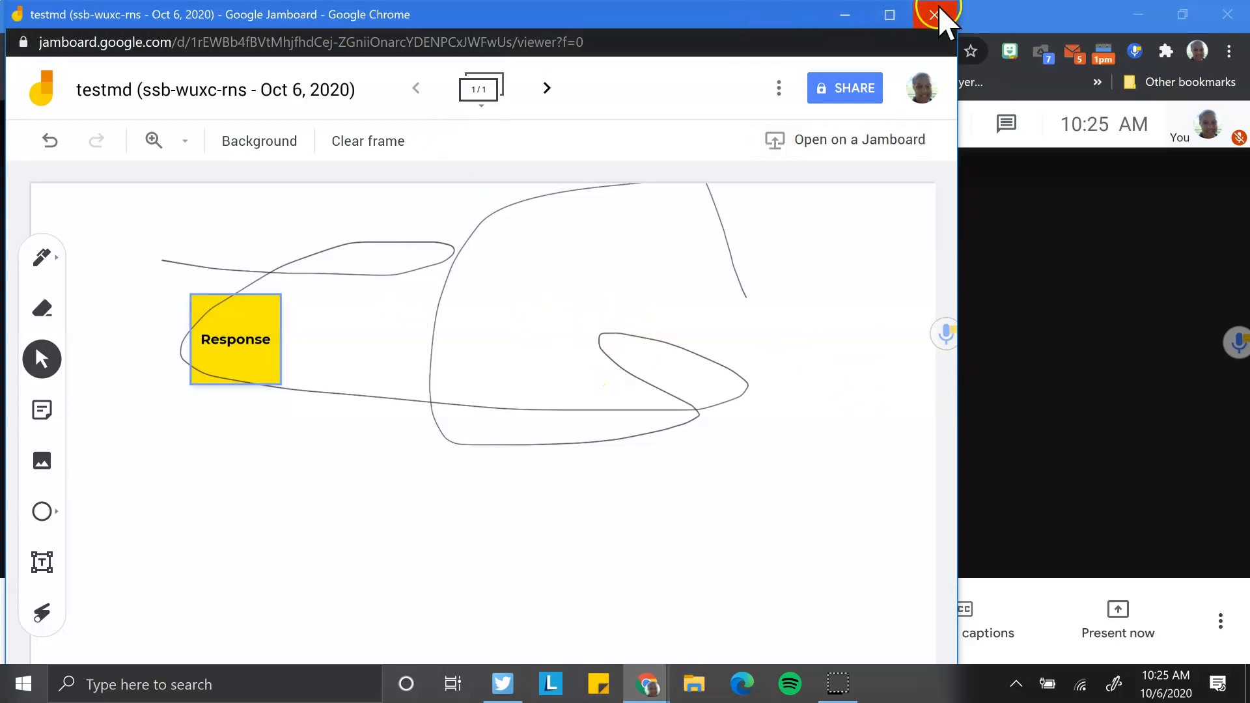
Step: Close the Jamboard window, check the People panel showing only the host, and close it
{"action": "left_click", "coordinate": [934, 14]}
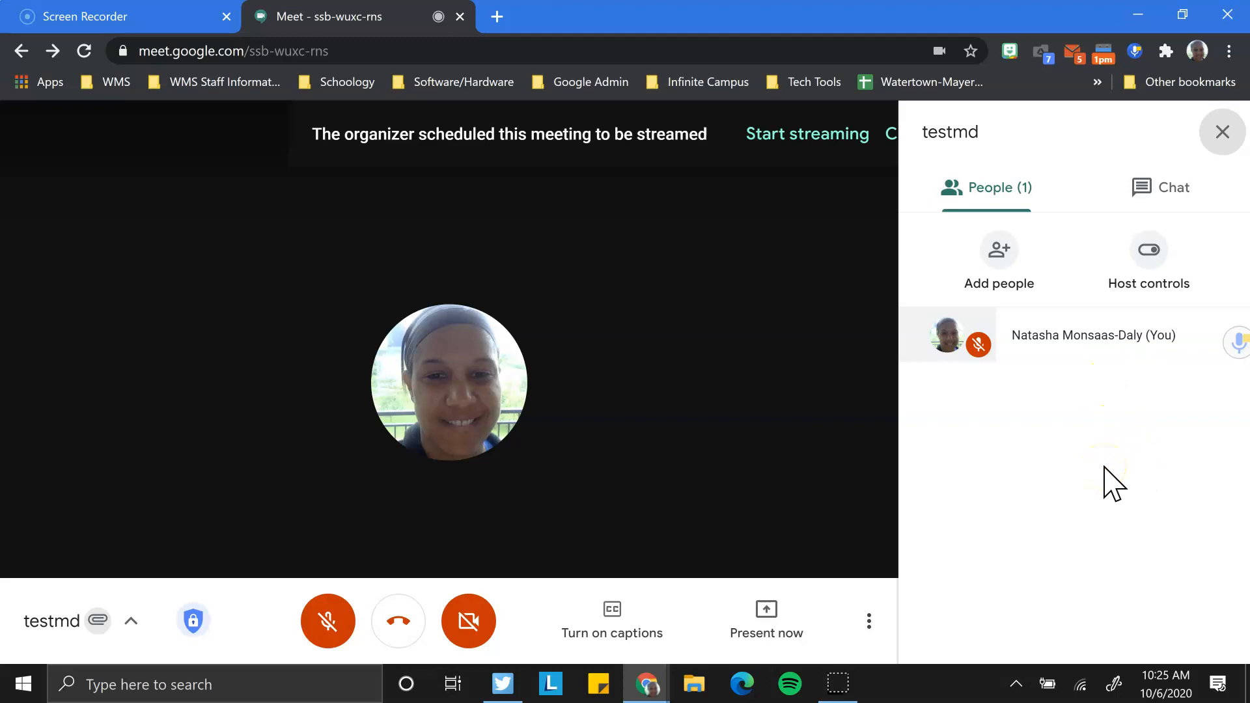
{"action": "mouse_move", "coordinate": [1149, 249]}
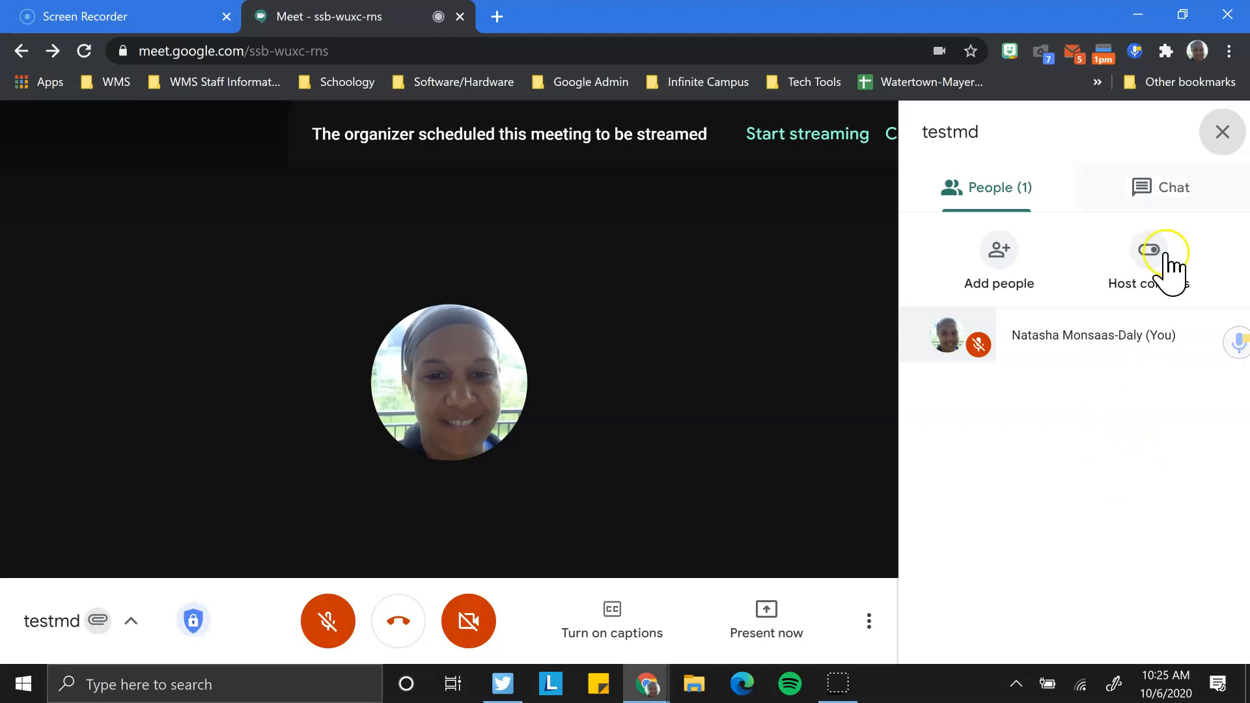
{"action": "left_click", "coordinate": [1222, 131]}
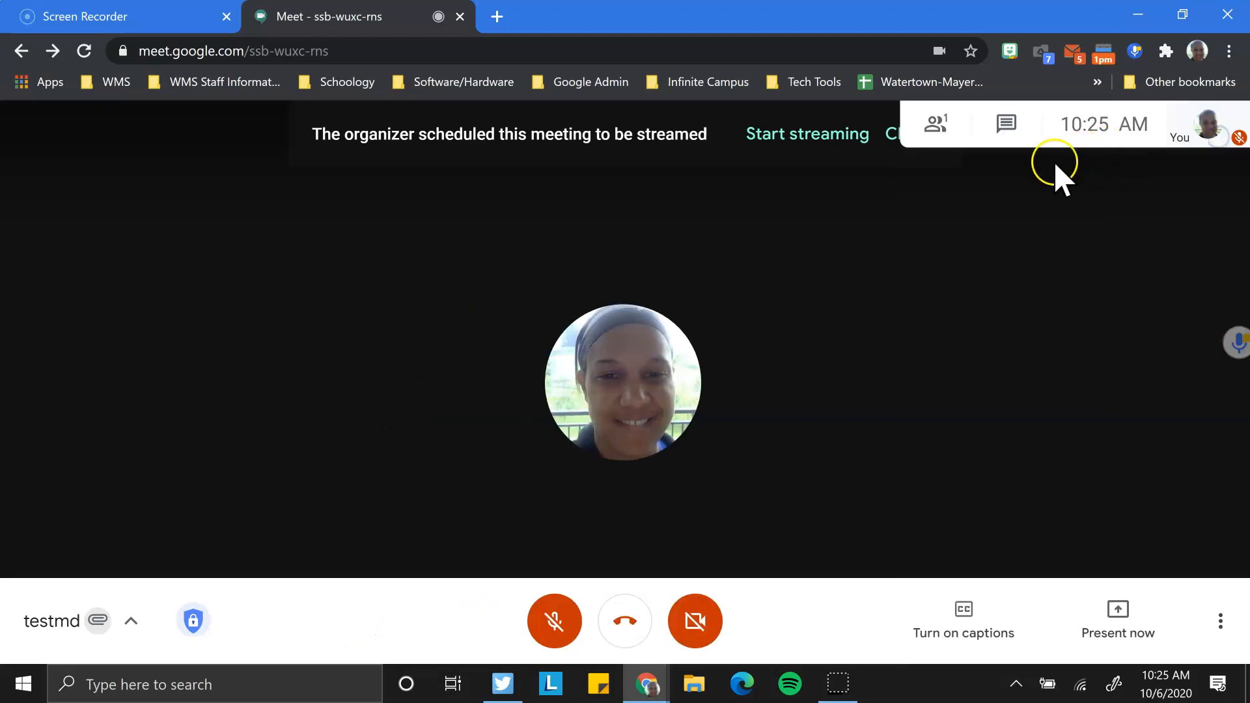
{"action": "left_click", "coordinate": [934, 124]}
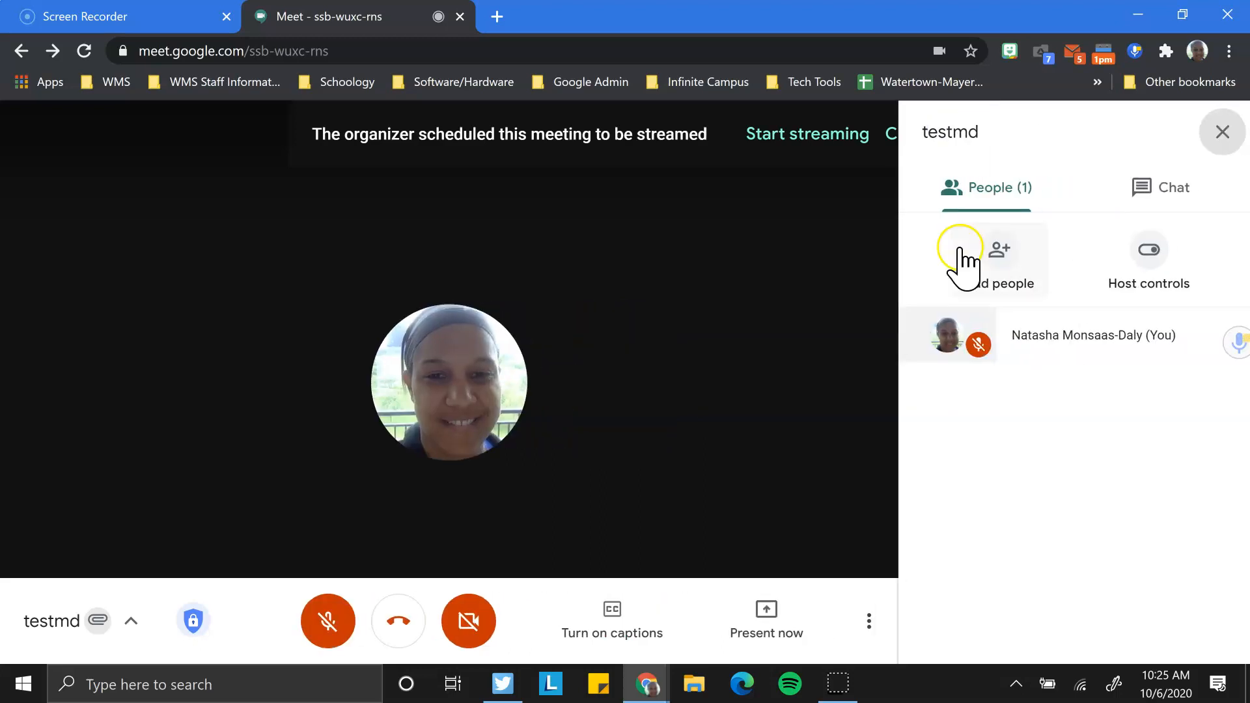
{"action": "mouse_move", "coordinate": [1093, 267]}
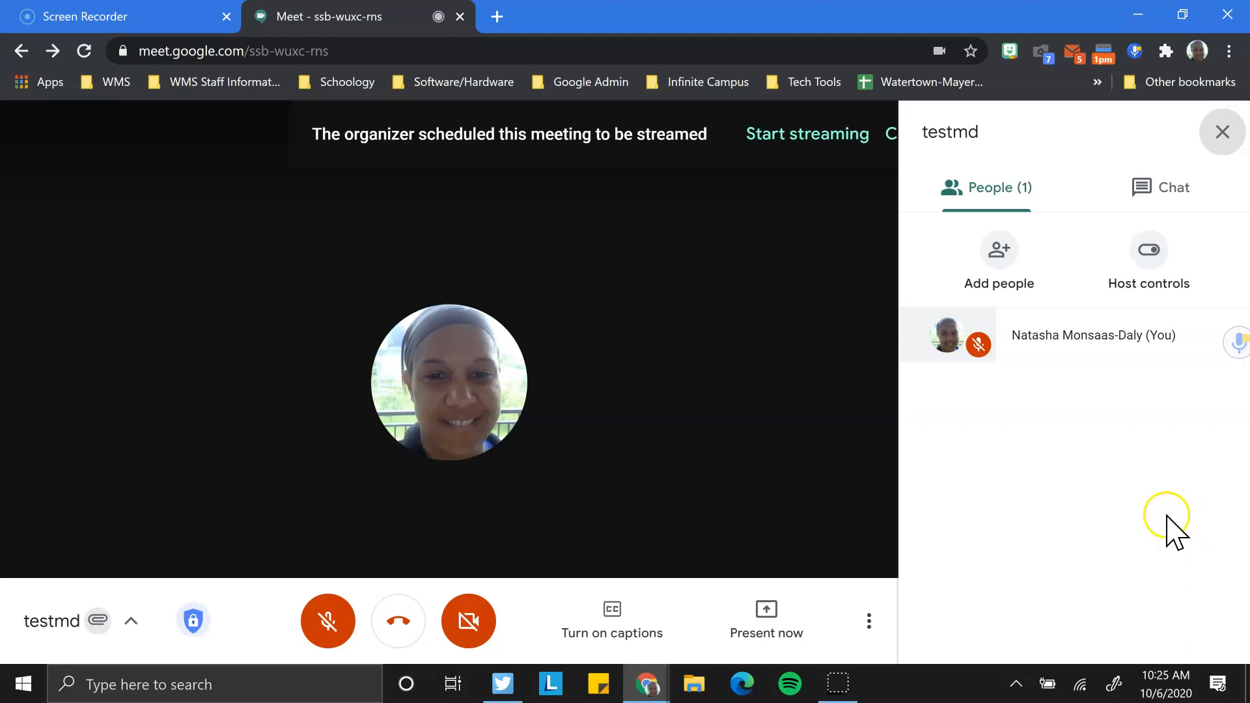
{"action": "mouse_move", "coordinate": [1101, 462]}
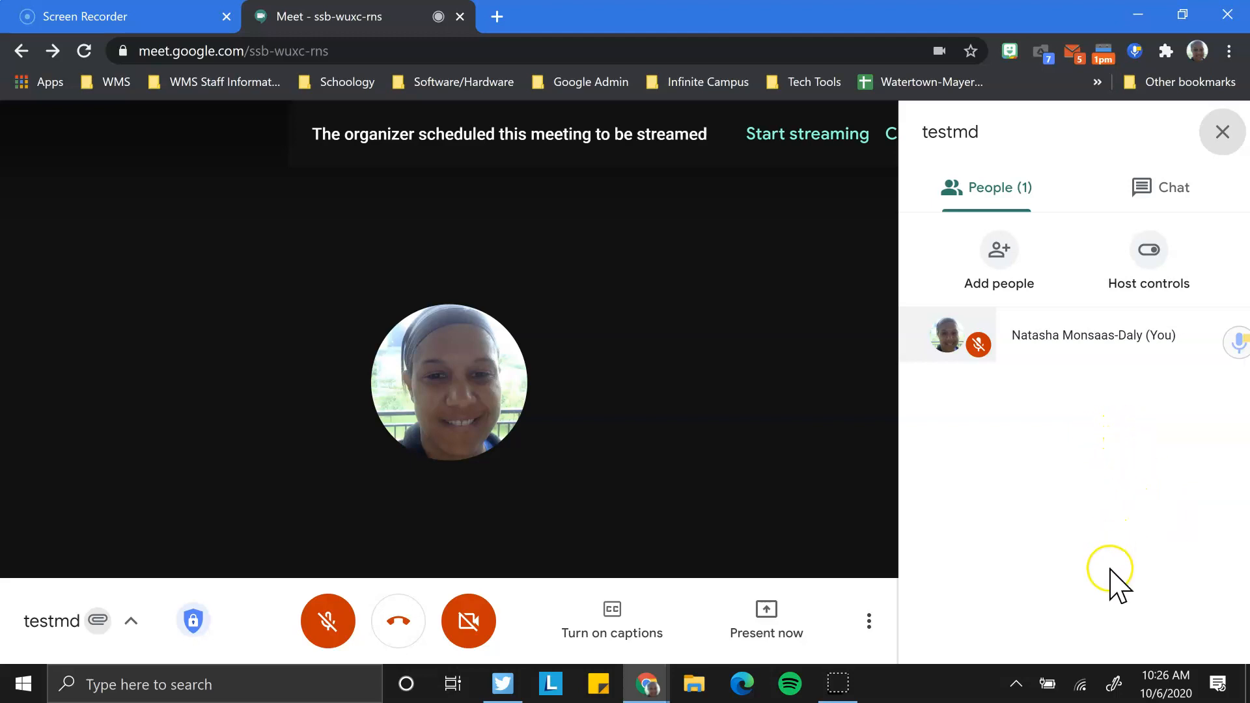
{"action": "mouse_move", "coordinate": [1203, 515]}
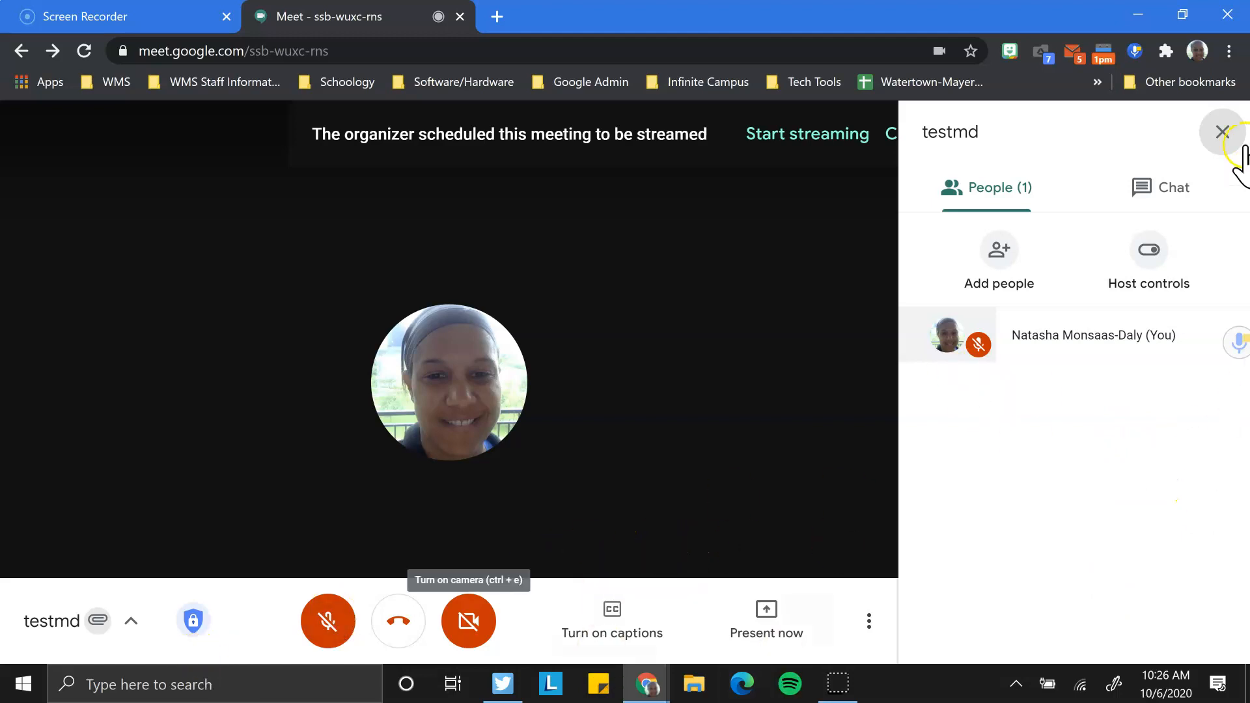
{"action": "left_click", "coordinate": [1221, 131]}
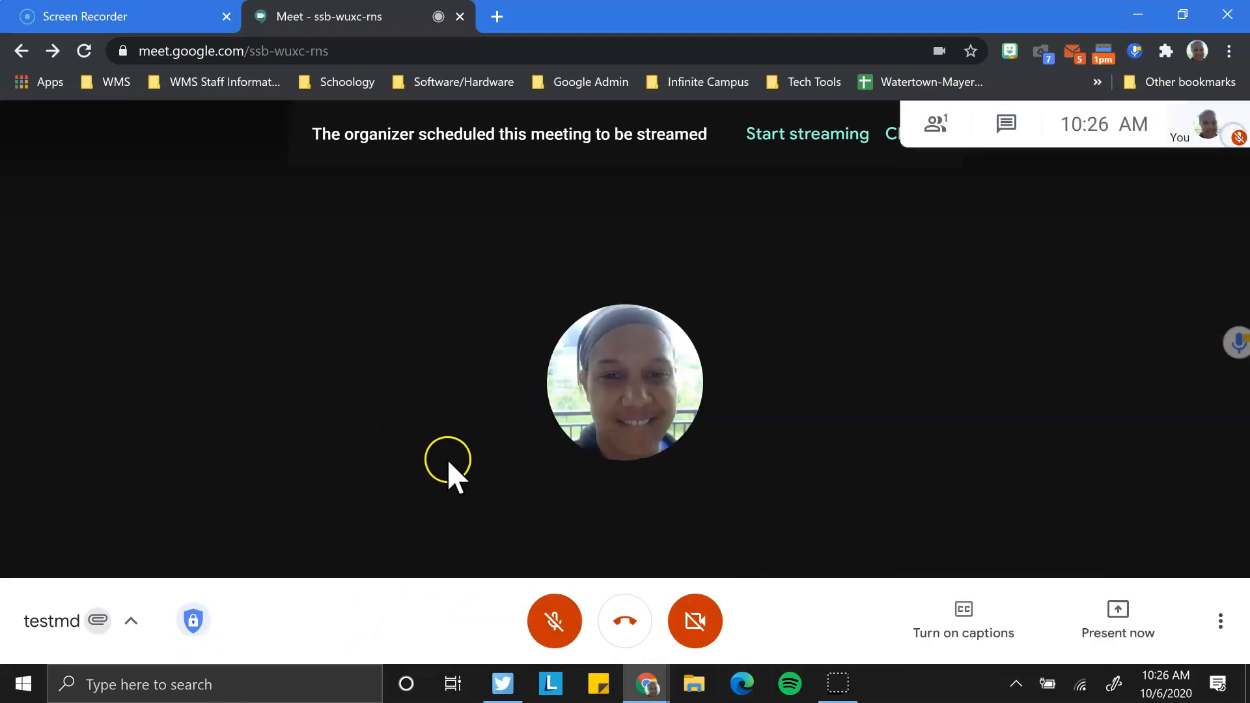